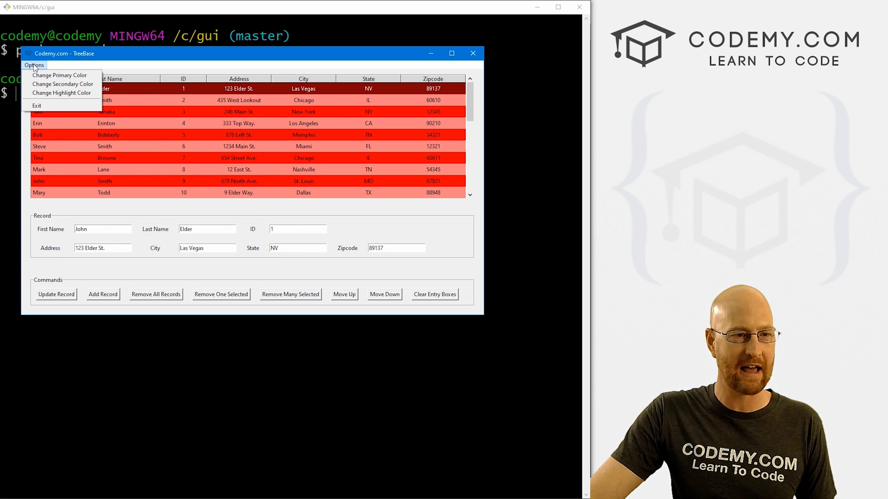
Set the primary row colour to teal via the Options colour dialog.
click(59, 74)
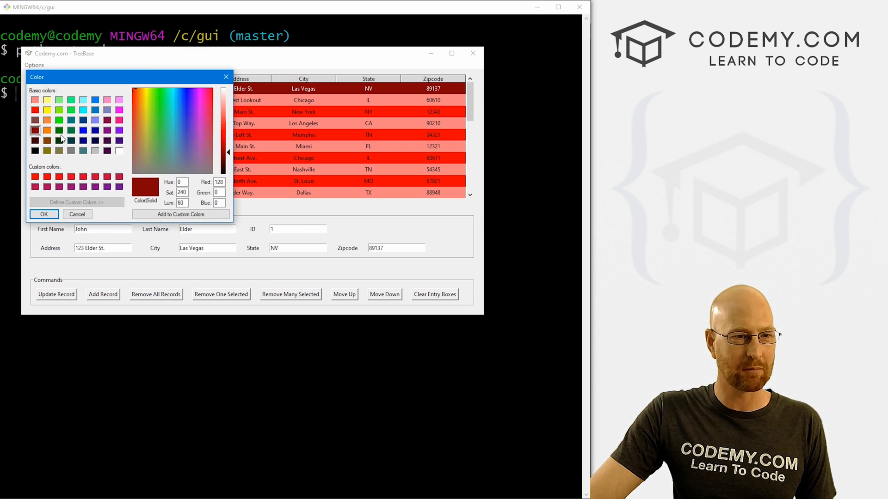
click(71, 120)
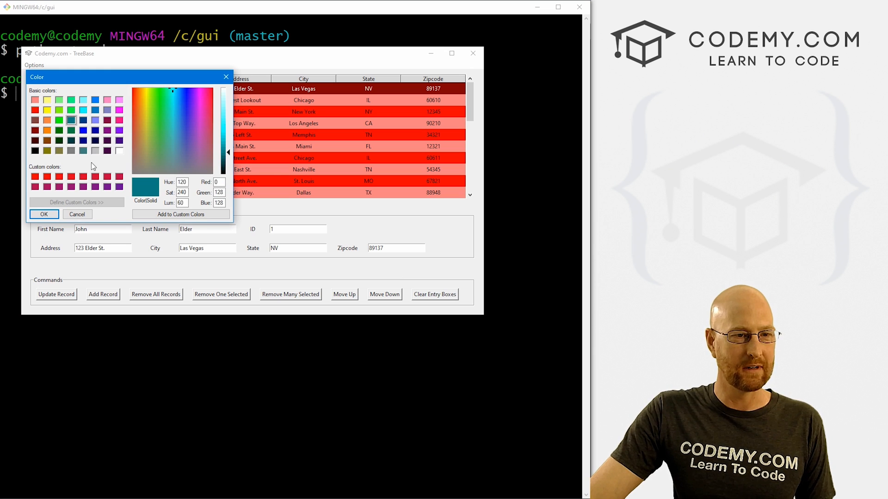
click(43, 213)
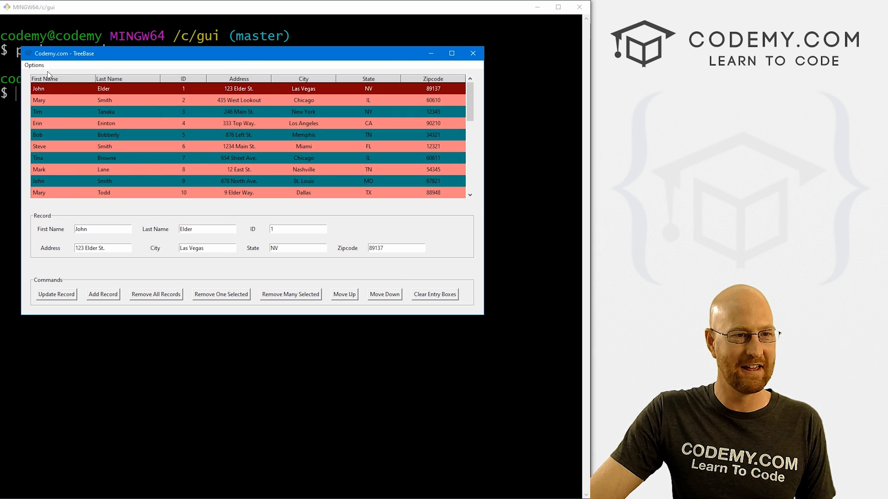
Set the secondary rows to bright green and the highlight to a very dark teal.
click(34, 65)
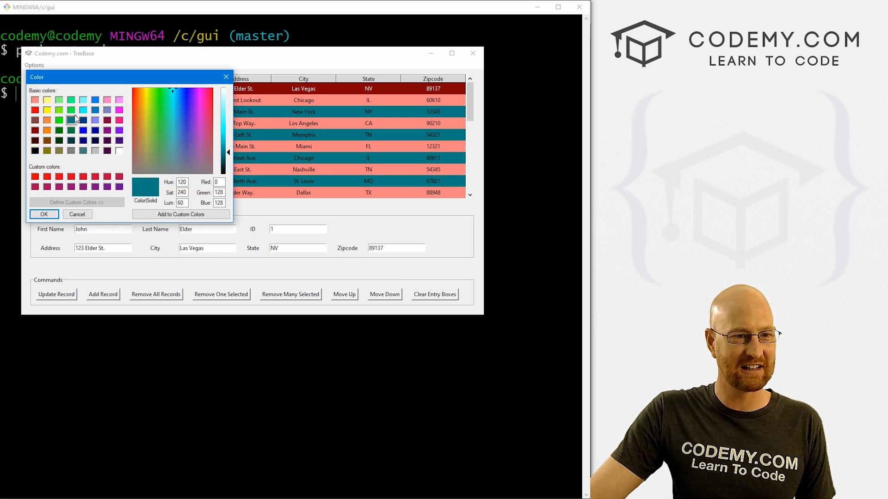
click(43, 214)
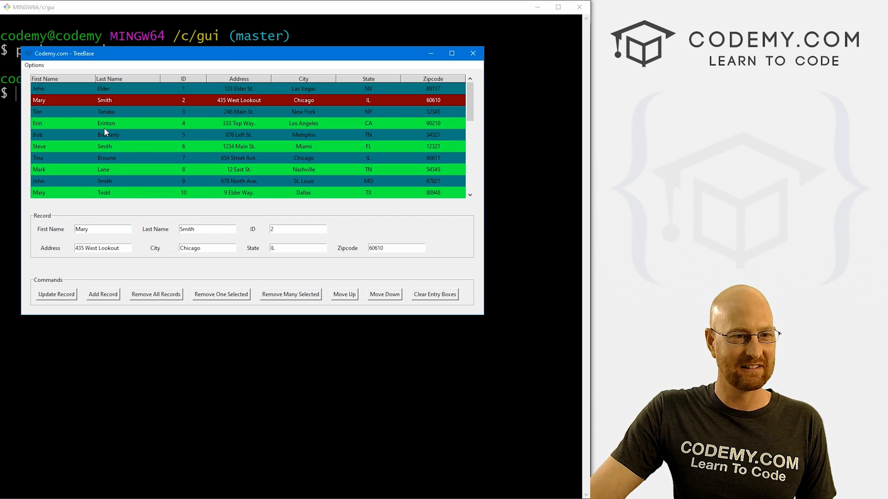
click(35, 65)
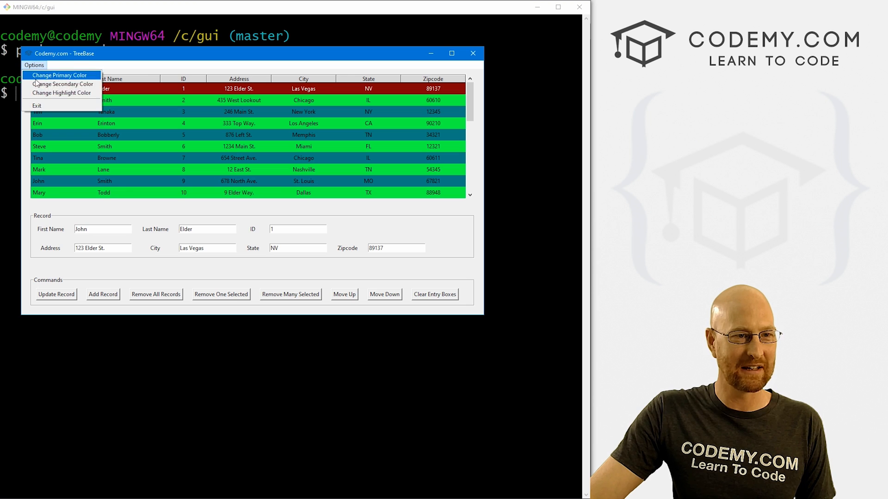
click(60, 75)
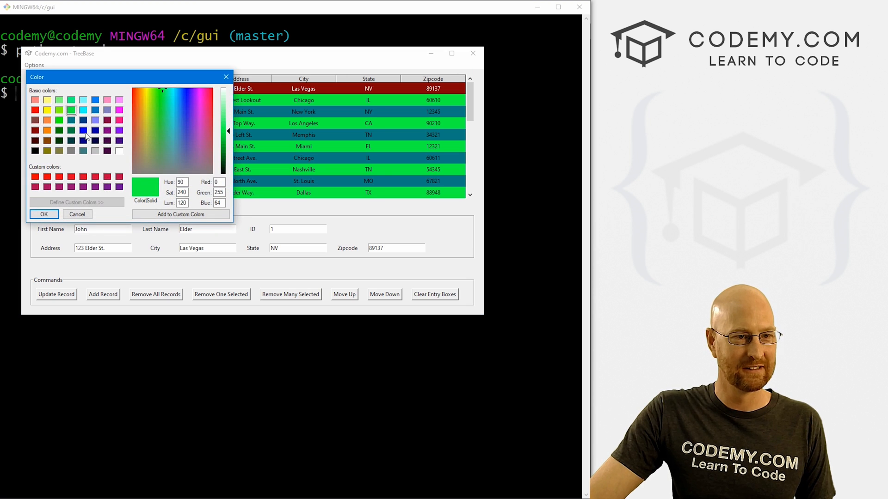
click(43, 213)
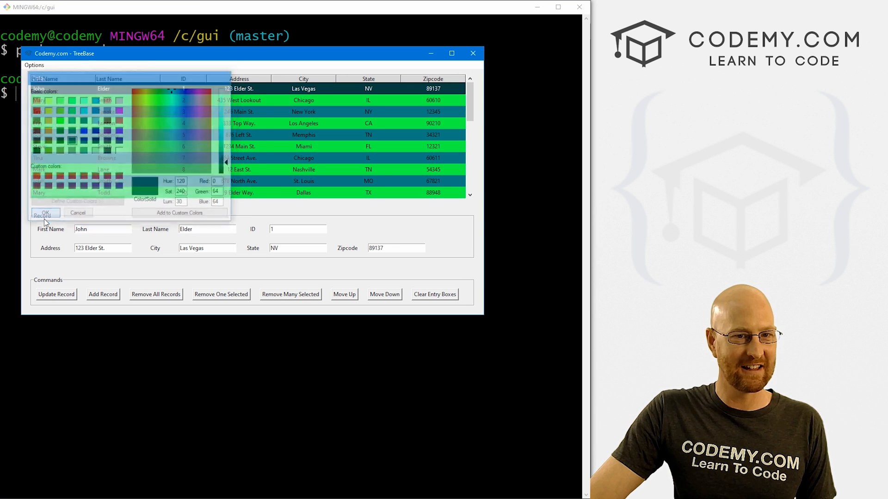
click(44, 214)
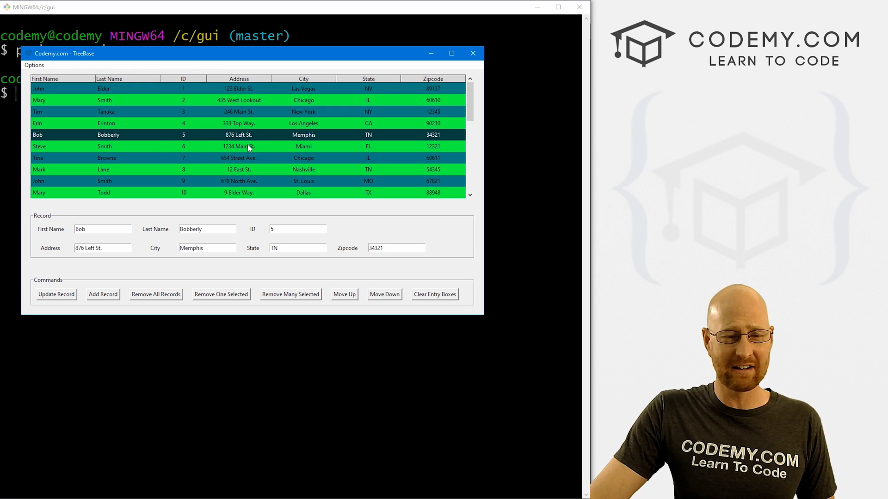
Select Mary's, Erin's, Tina's and another record to show the new highlight colour.
click(104, 100)
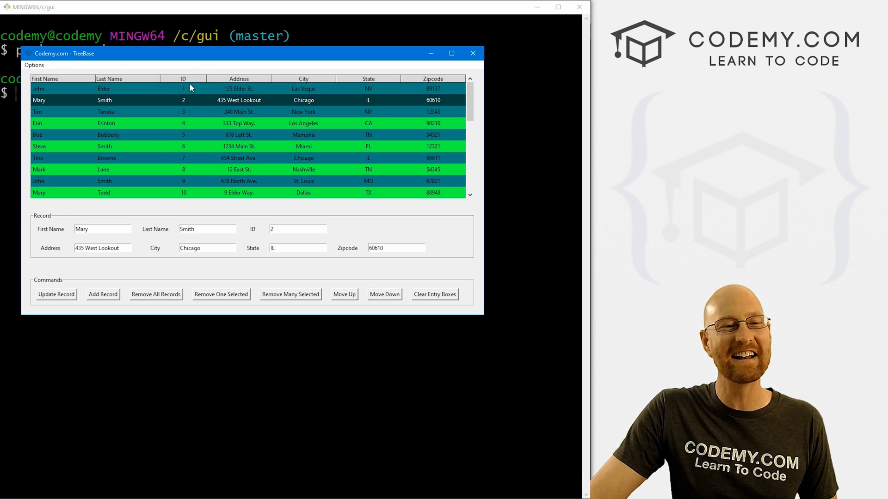
click(105, 123)
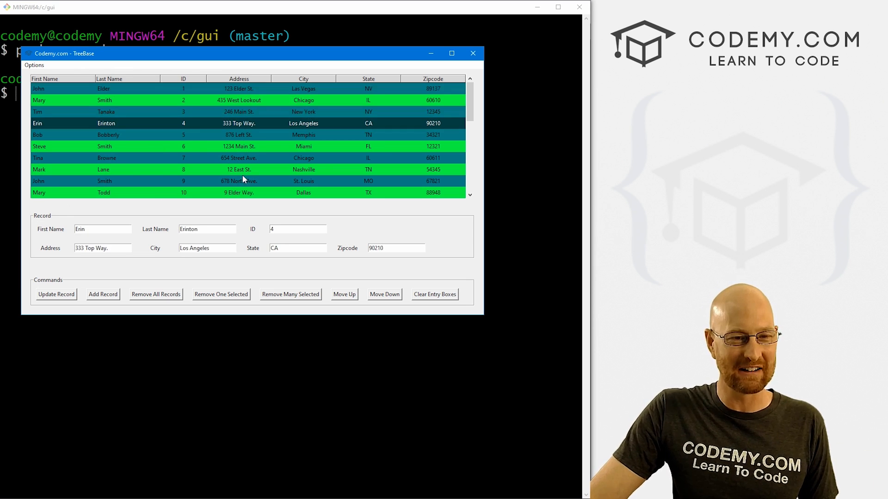
click(105, 158)
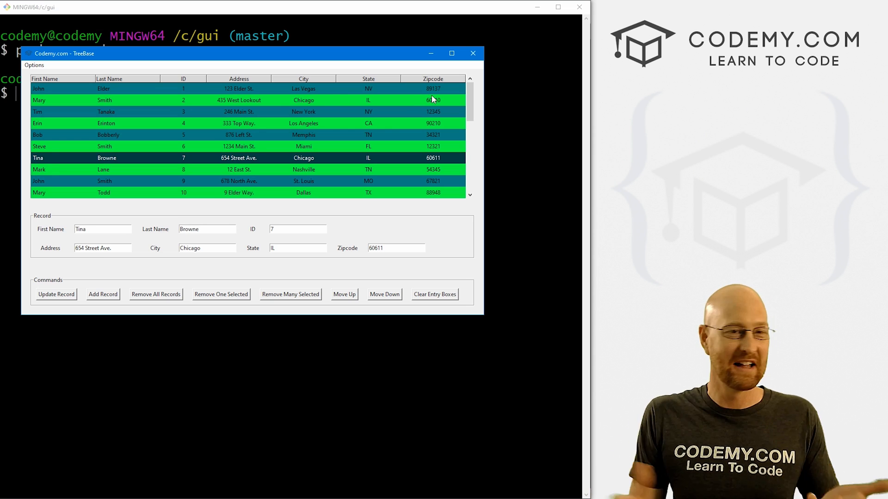
click(473, 54)
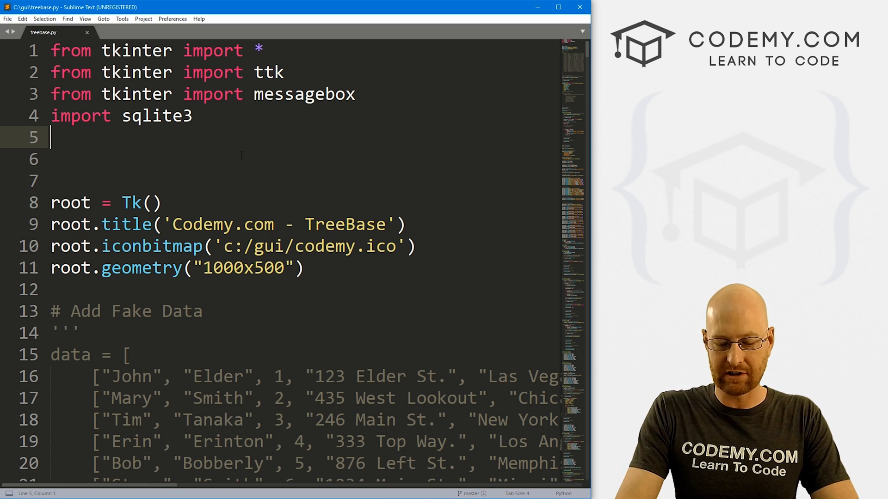
Add 'from tkinter import colorchooser' below the imports and start an '# Add Menu' comment.
text(f)
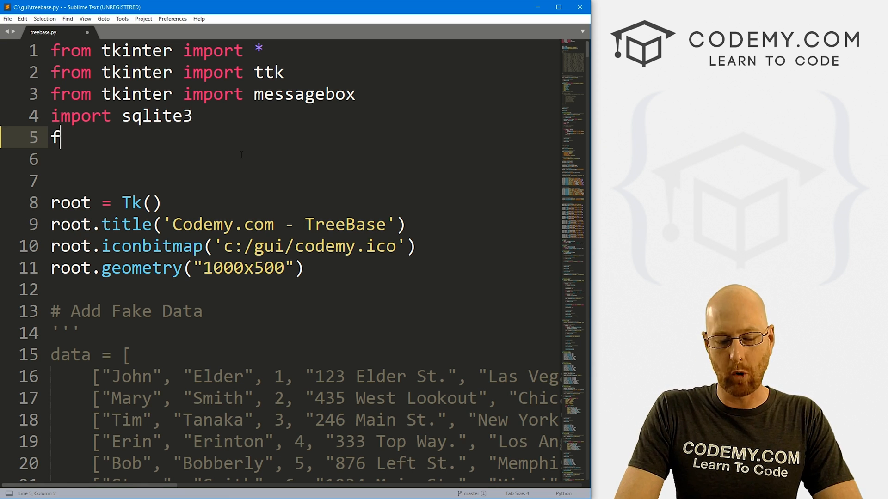
text(rom tkinter i)
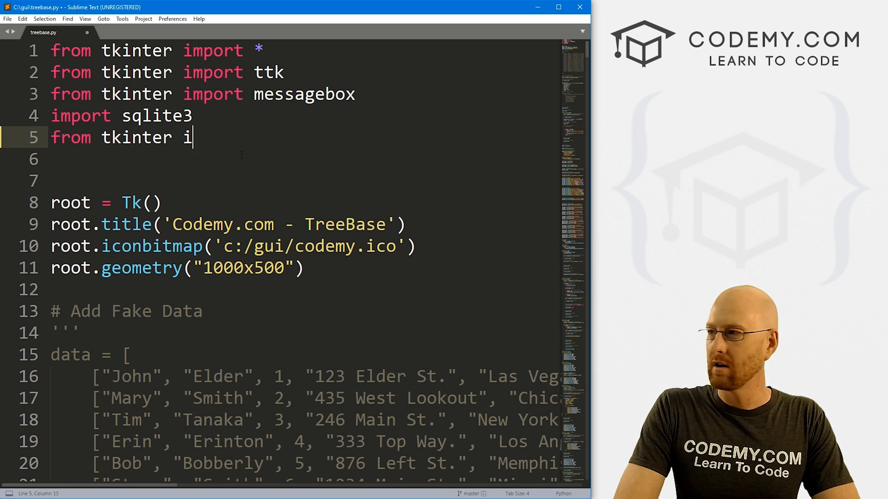
text(mport colorch)
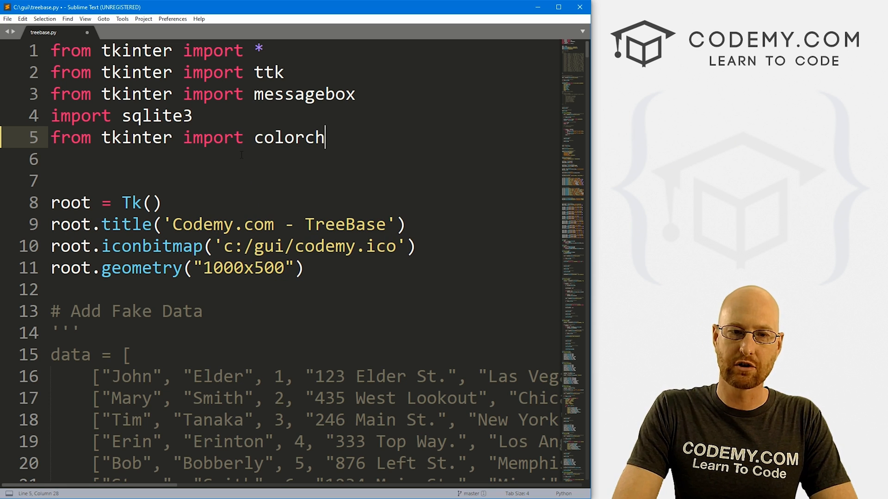
text(ooser)
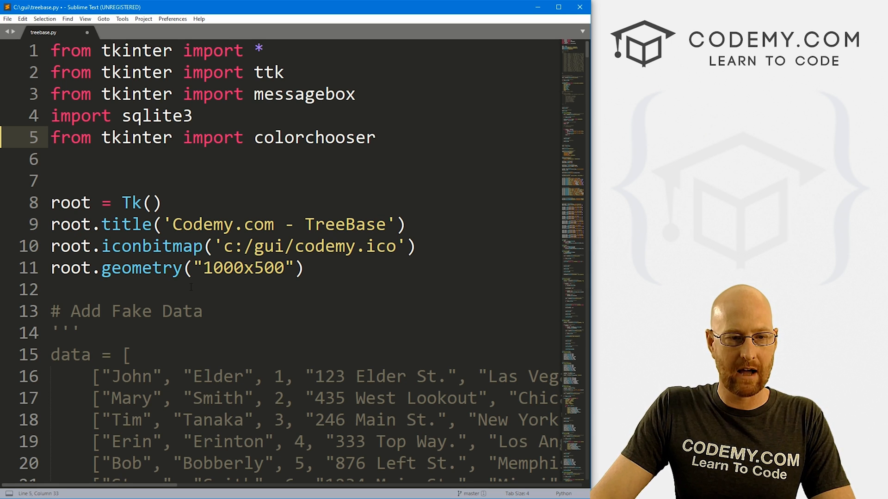
text(# Add Menu)
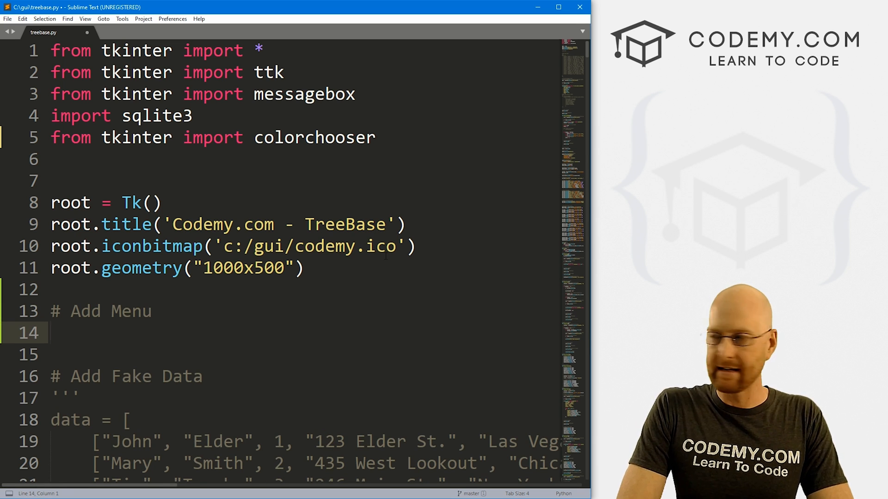
Create my_menu = Menu(root) and attach it with root.config(menu=my_menu).
text(my_menu = M)
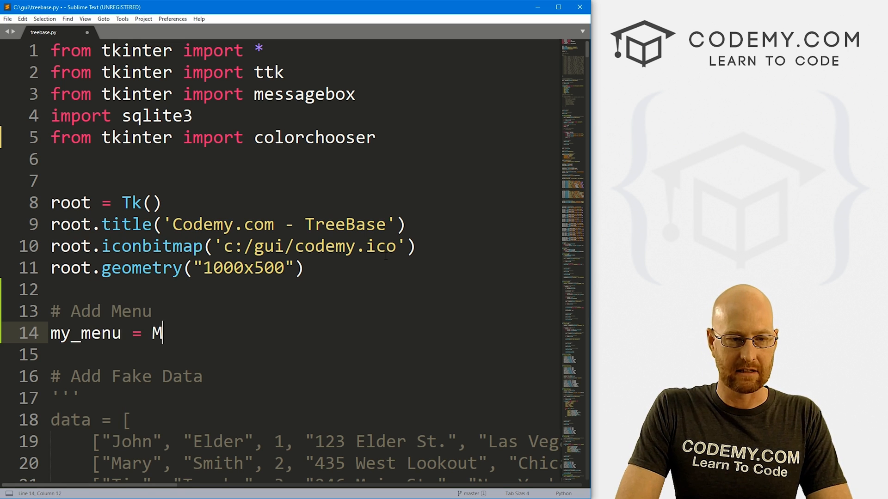
text(enu(roo)
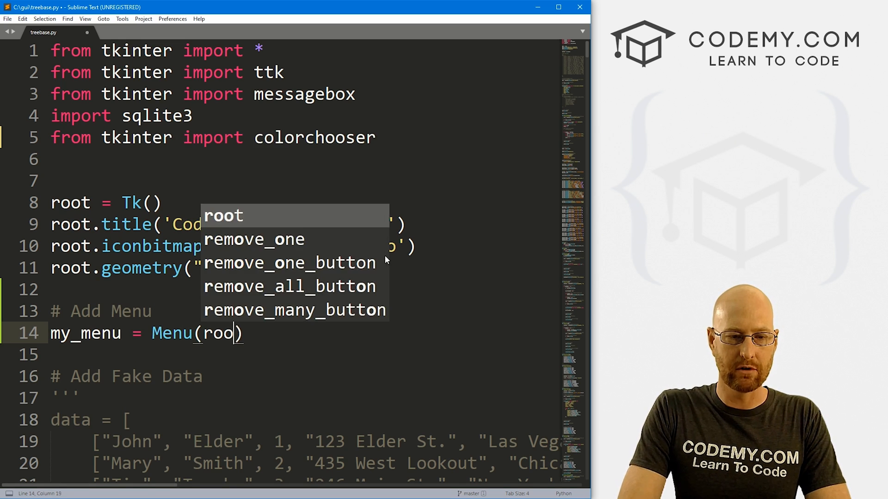
text(root.config(menu=my_menu)
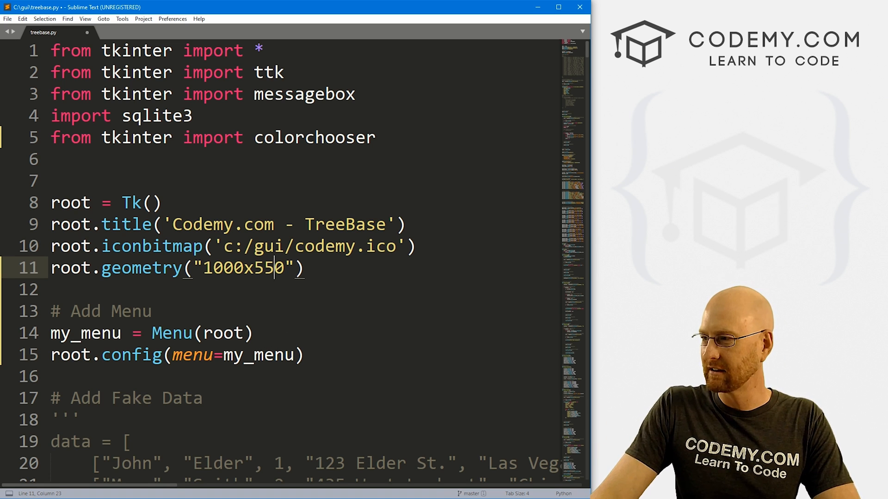
scroll(down, 3)
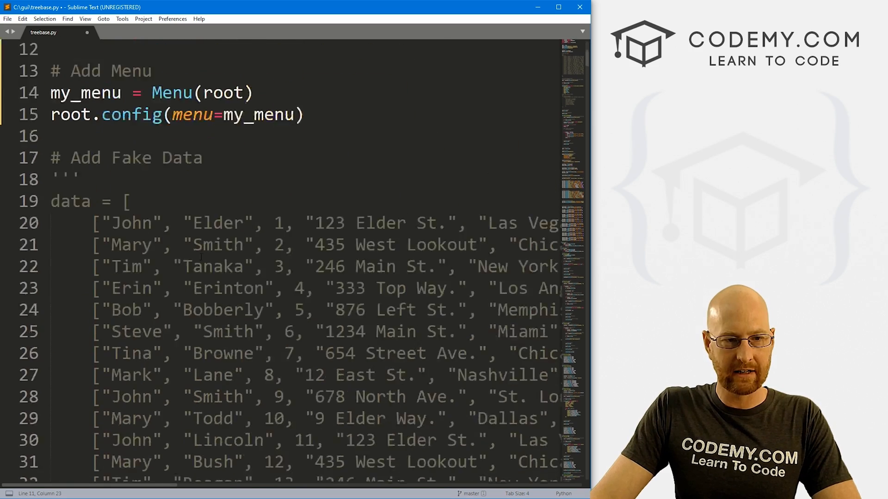
scroll(down, 3)
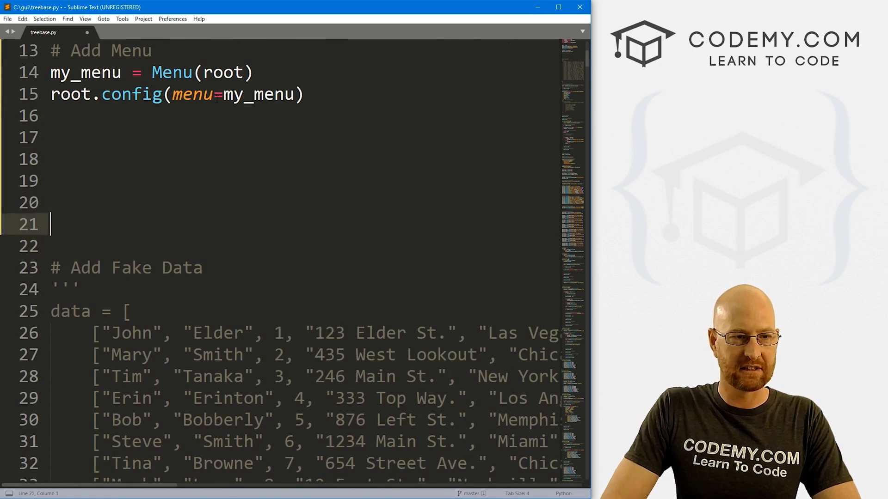
Under '# Configure our menu', create option_menu = Menu(my_menu, tearoff=0).
text(# Configure our menu)
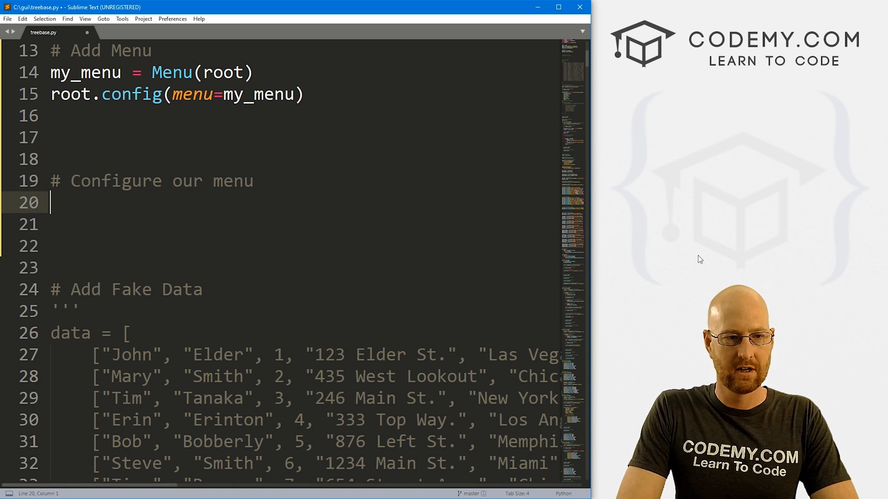
text(option)
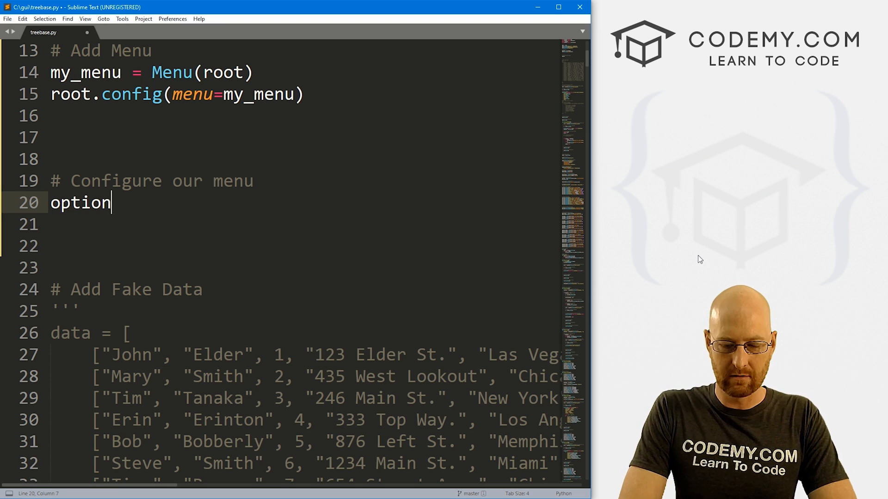
text(_menu =)
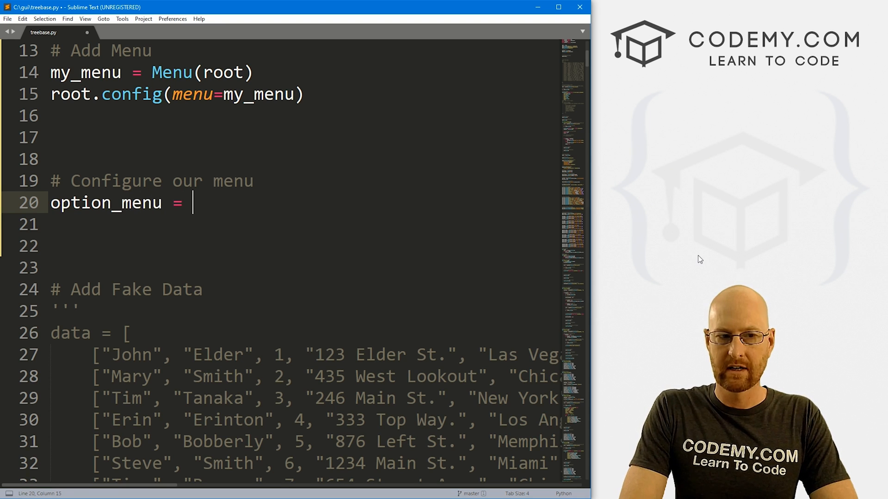
text(Menu()
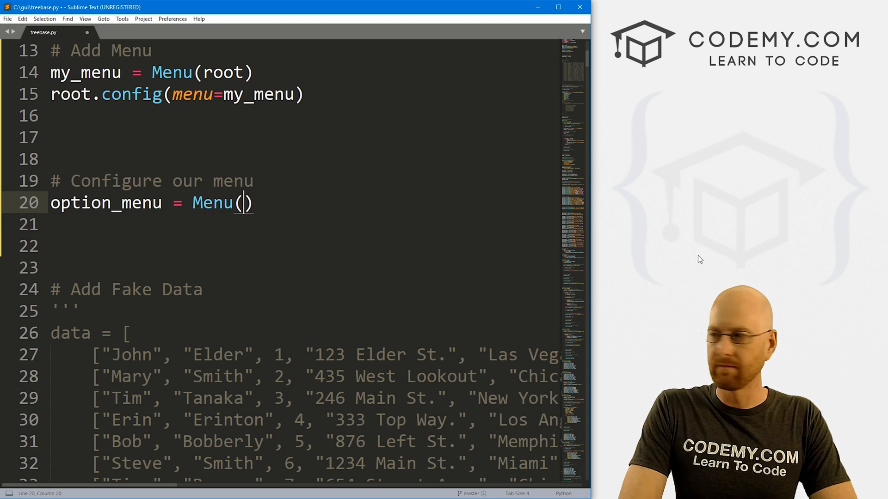
text(my_menu,)
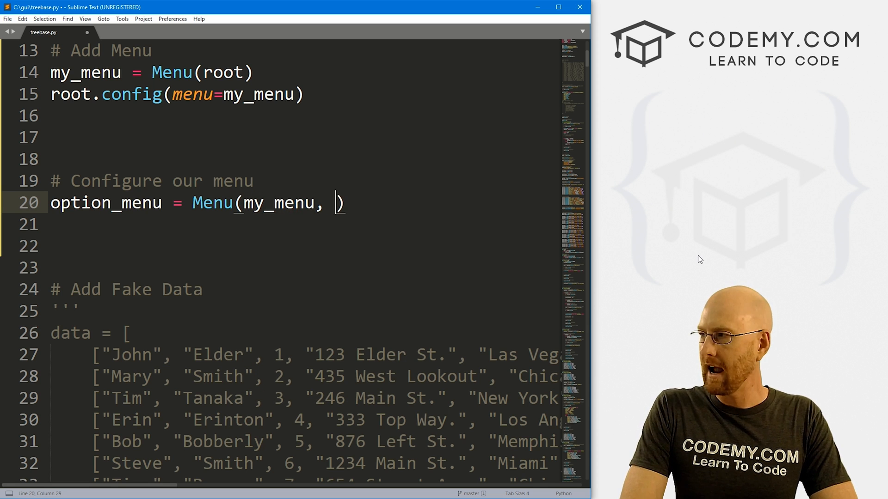
text(tearoff=)
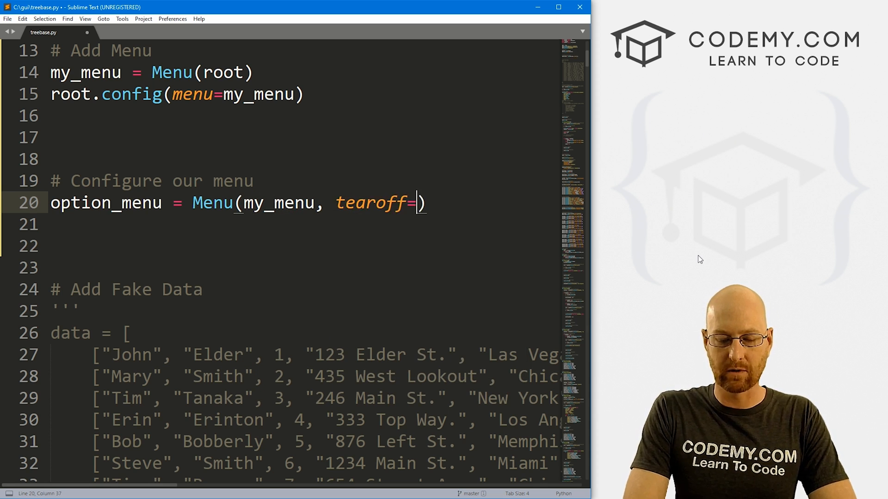
text(0)
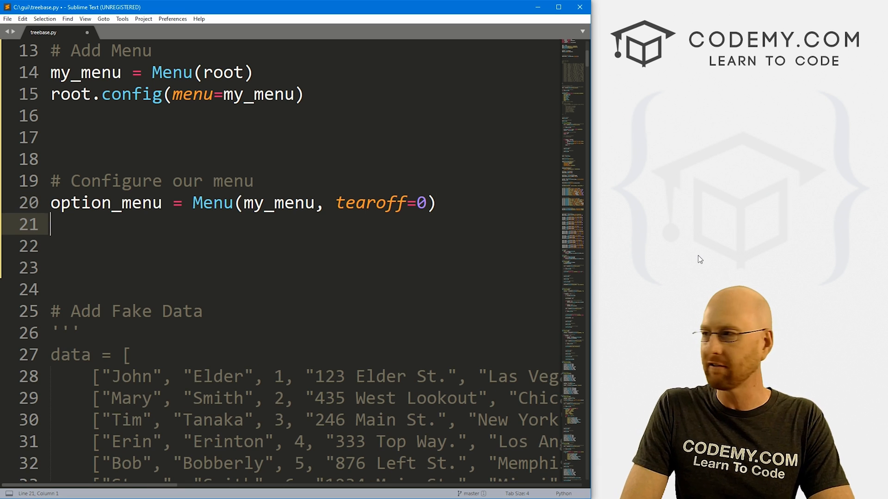
Add my_menu.add_cascade(label="Options", menu=option_menu).
text(my_menu.add_cas)
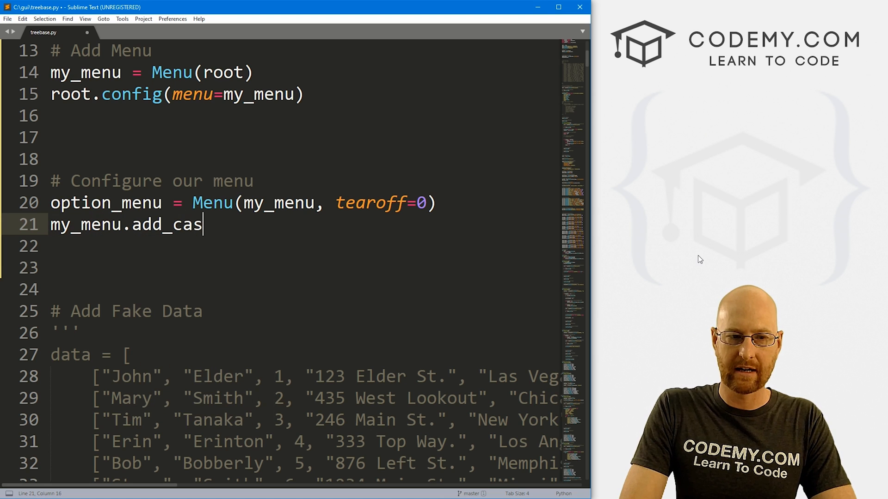
text(cade)
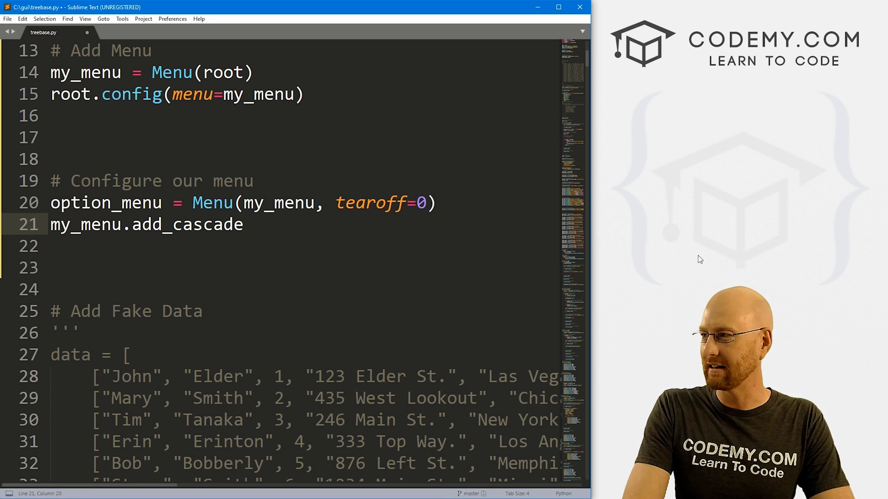
text(())
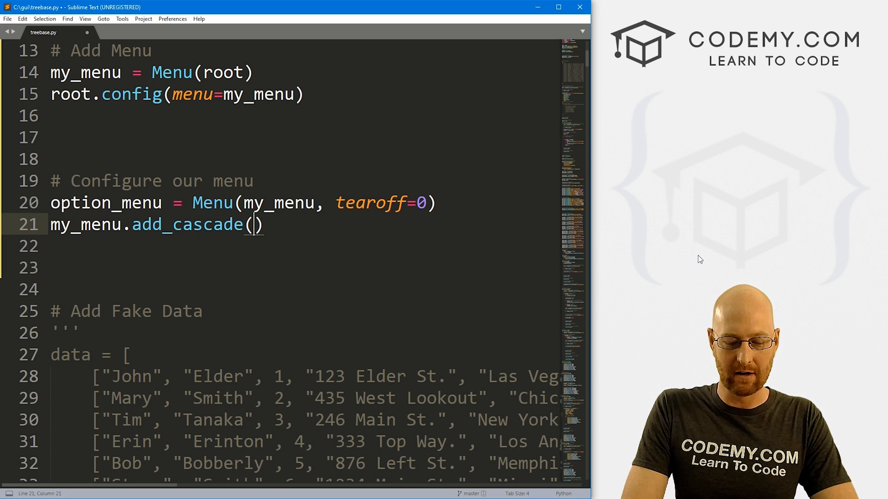
text(label="Op)
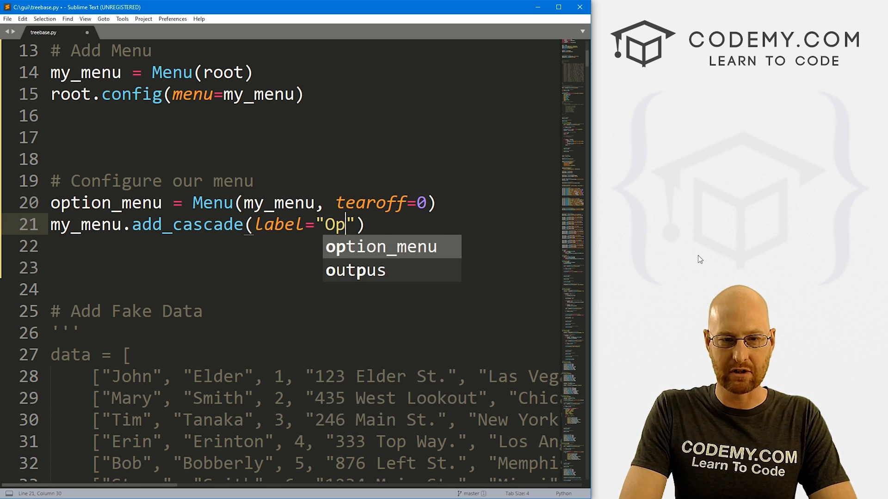
text(tions)
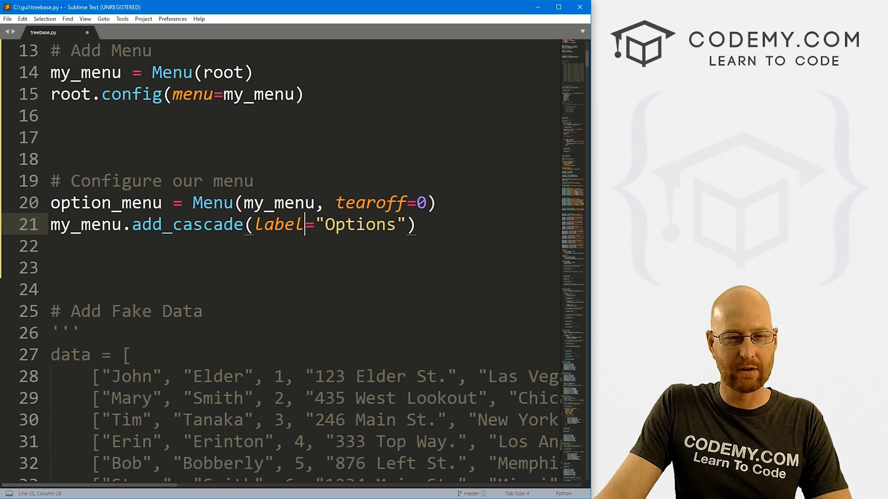
click(403, 224)
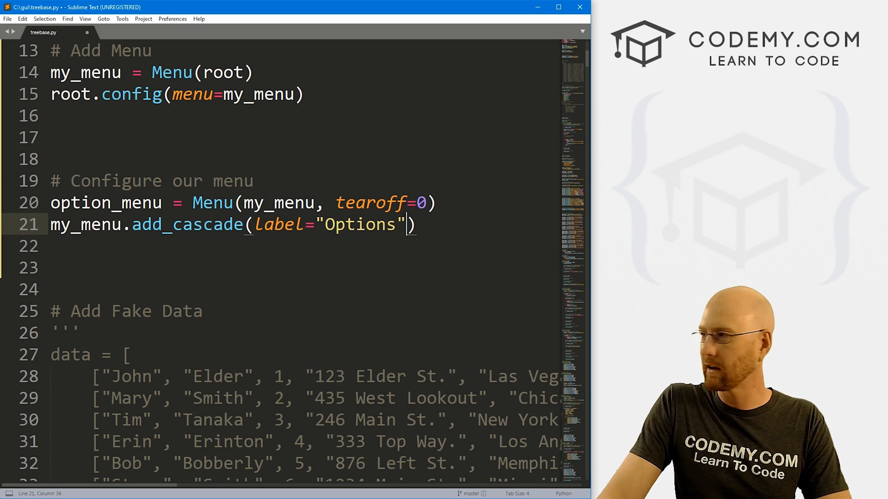
text(, menu)
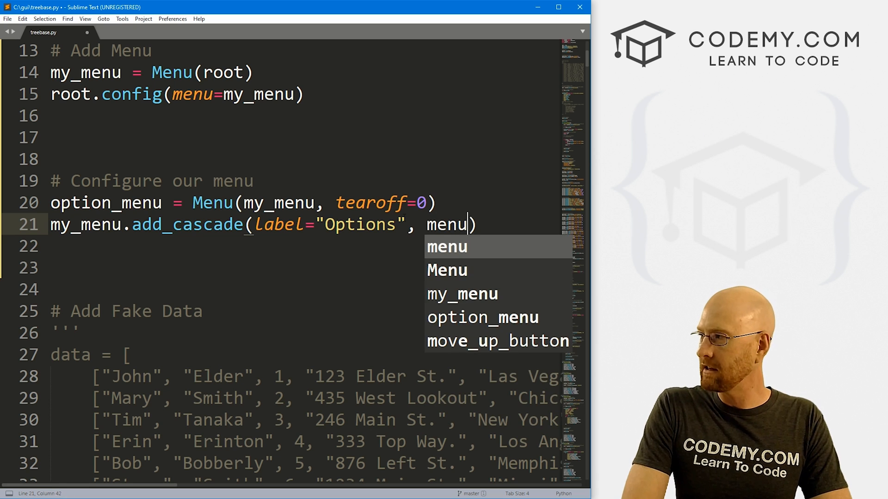
text(=option_me)
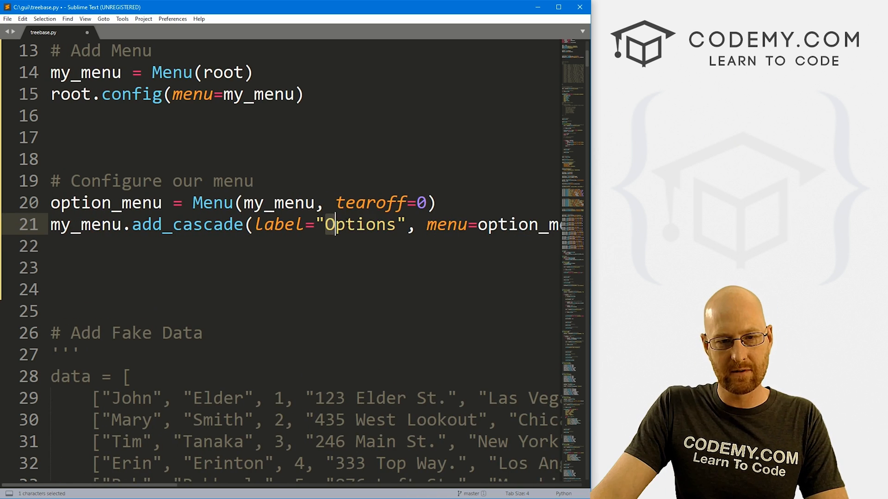
double_click(363, 224)
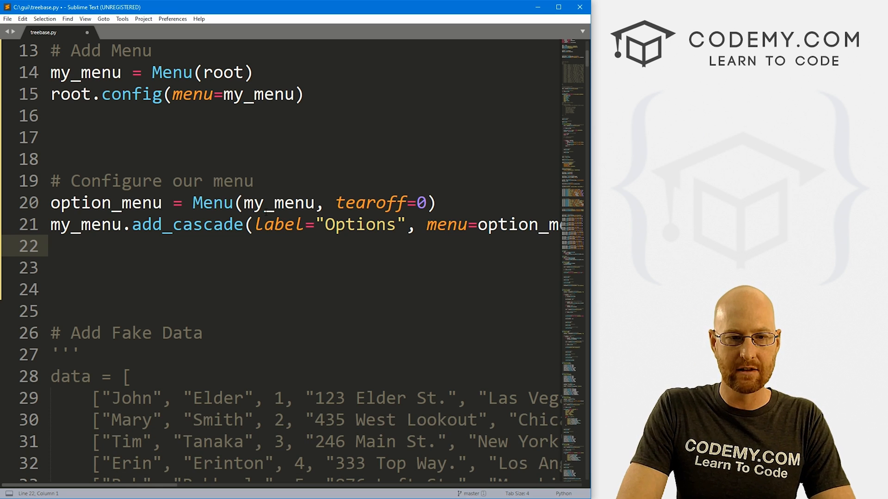
Under '# Drop down menu', write option_menu.add_command(label="", command="") entries.
text(# Drop d)
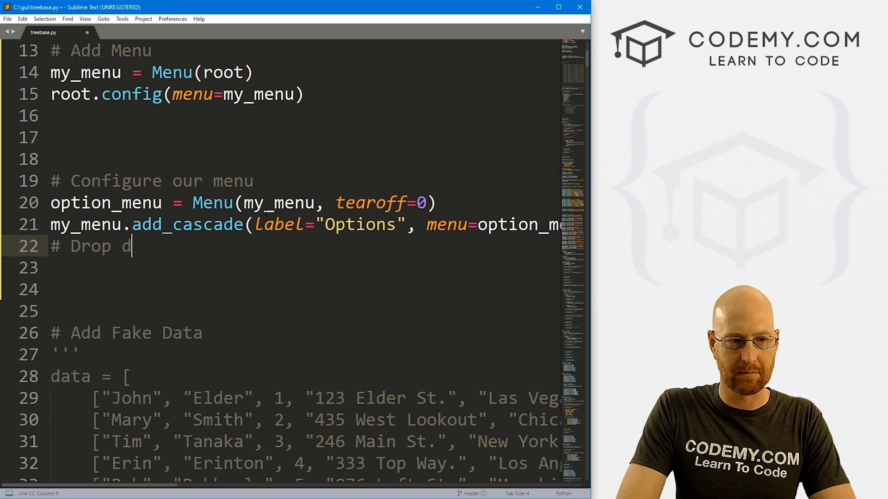
text(own menu)
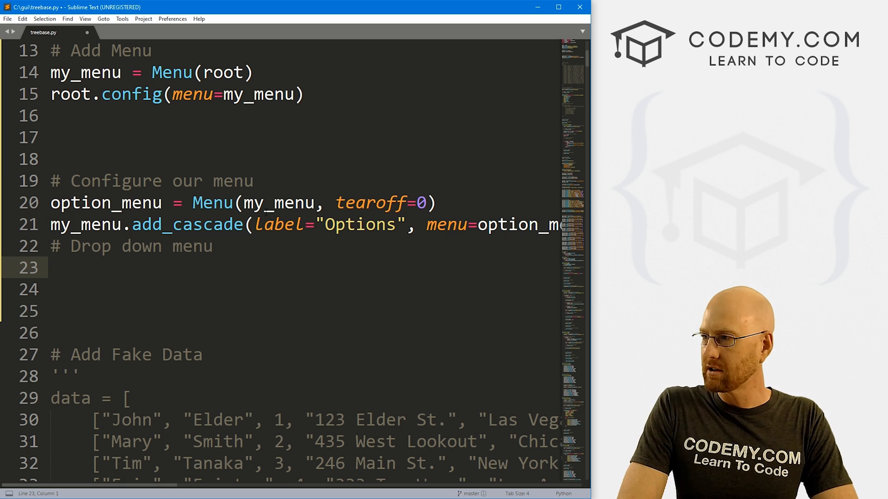
text(option_menu)
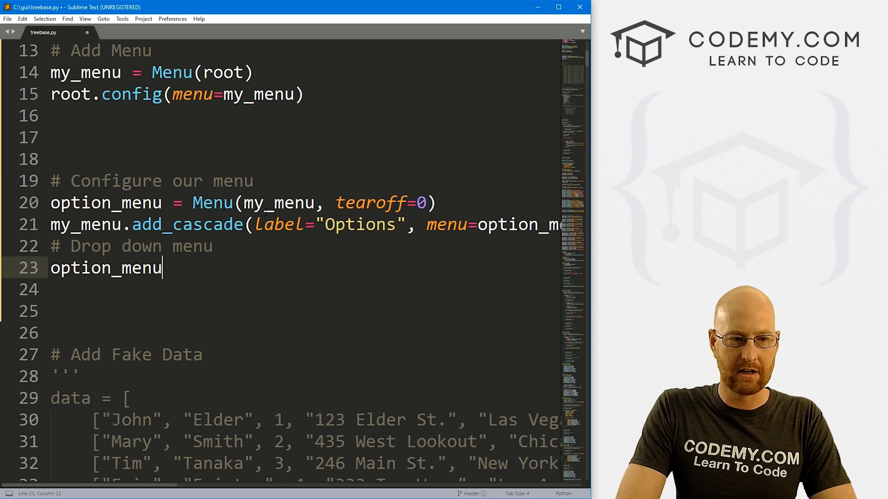
text(.add_com)
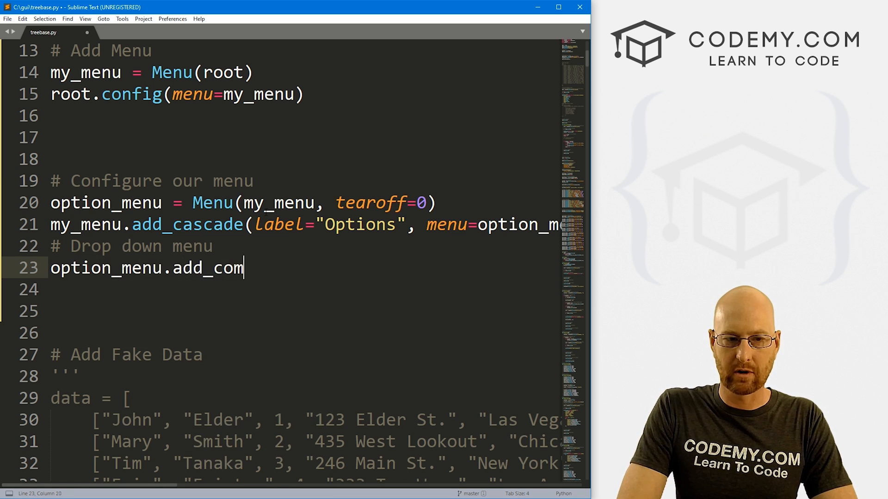
text(mand())
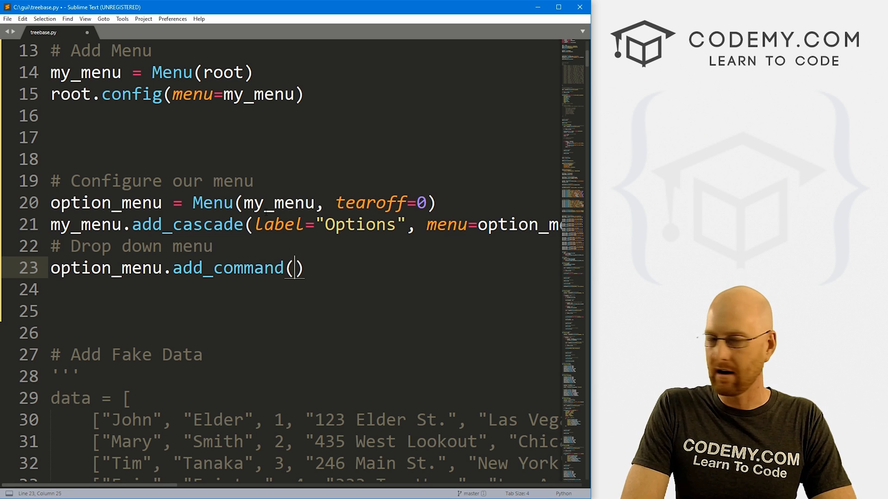
text(label="")
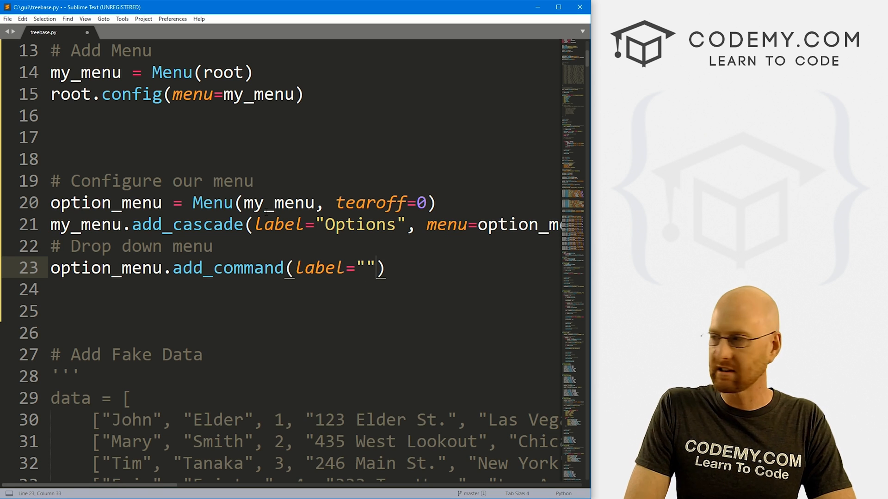
text(, command)
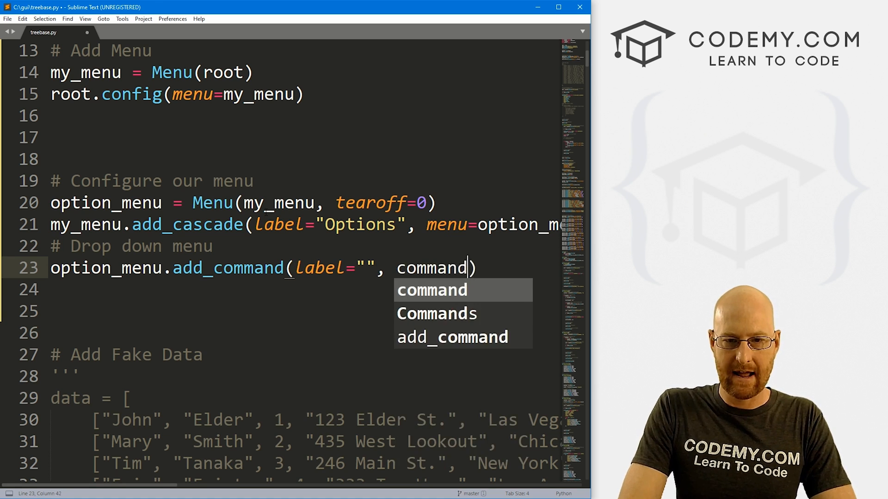
text(=":")
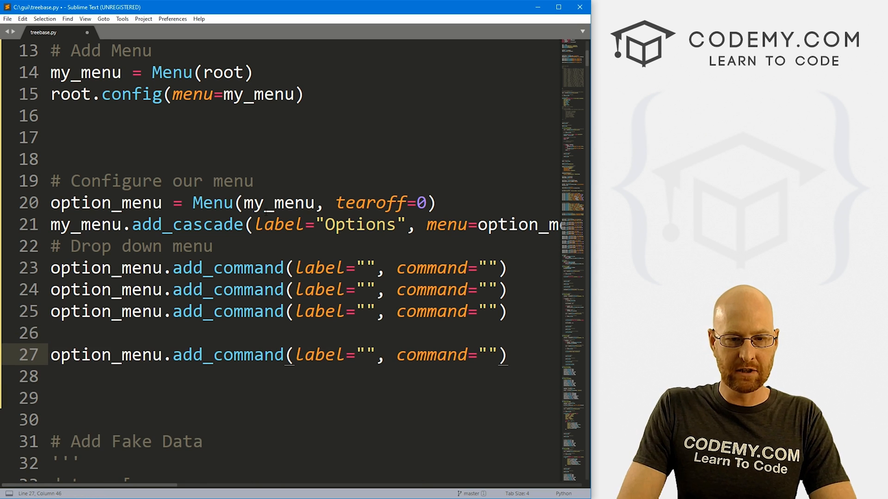
Add an Exit command calling root.quit and an option_menu.add_separator() above it.
text(Exit)
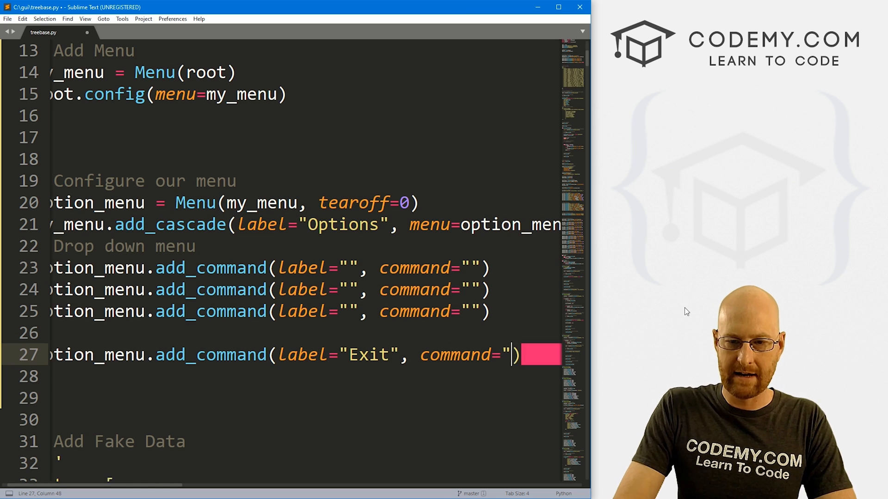
text(root.quit)
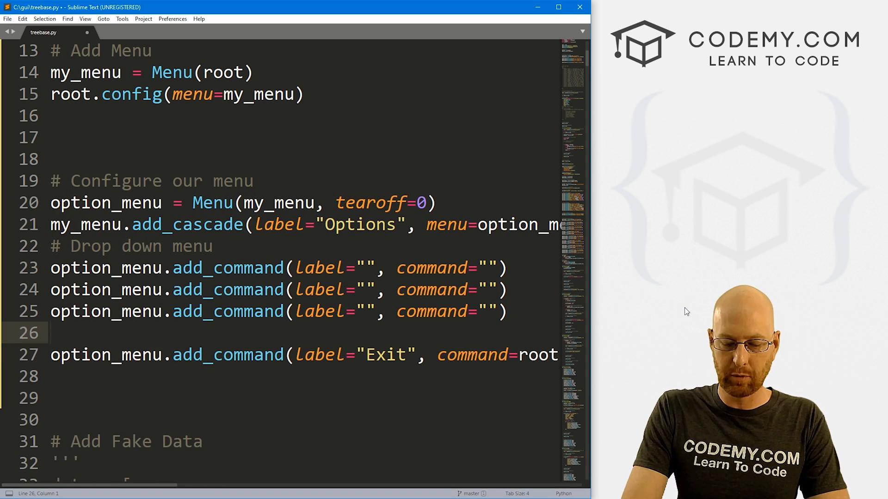
text(option_menu.add)
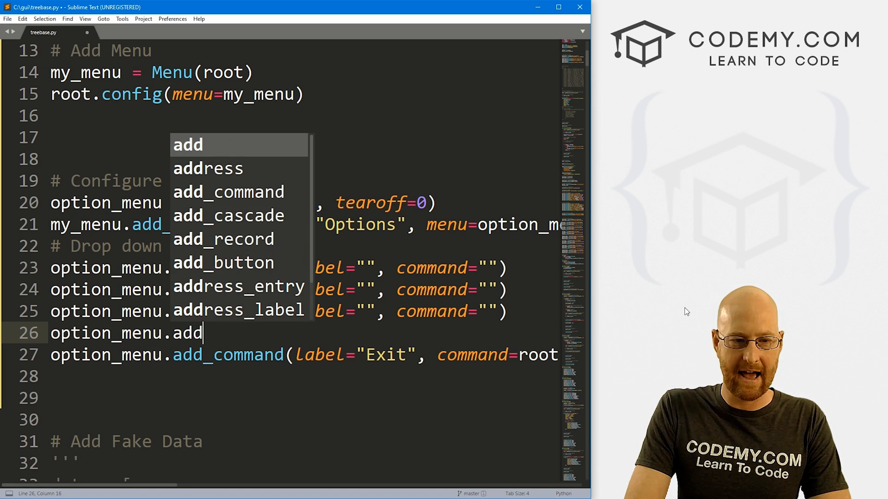
text(_separat)
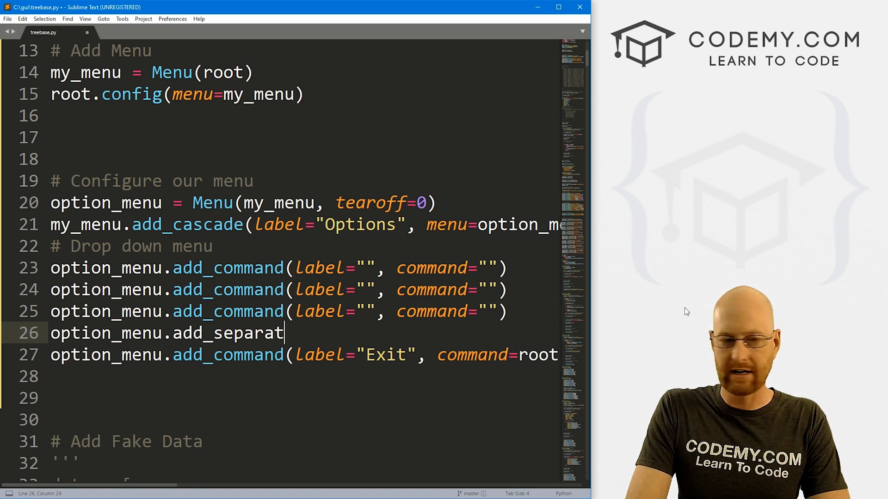
text(or())
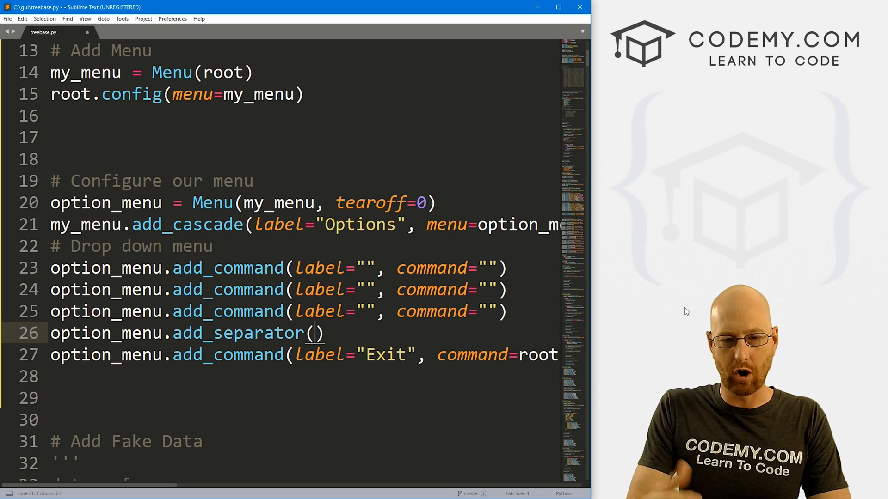
double_click(387, 355)
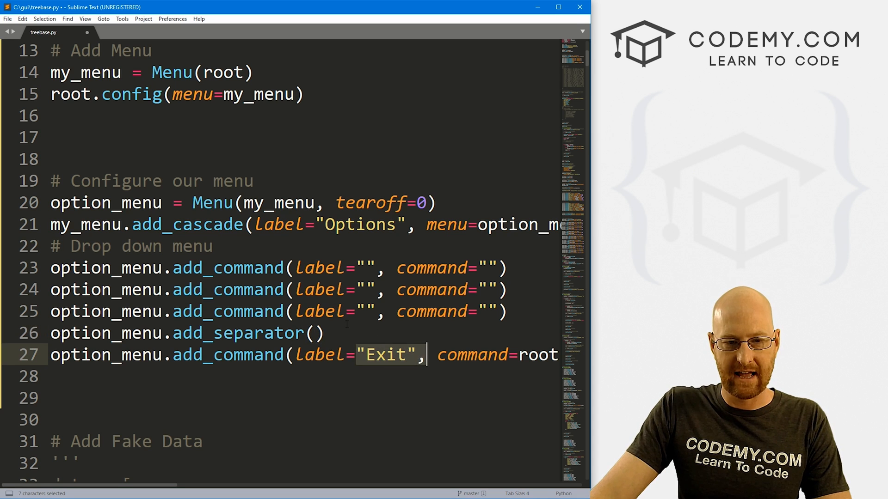
click(366, 268)
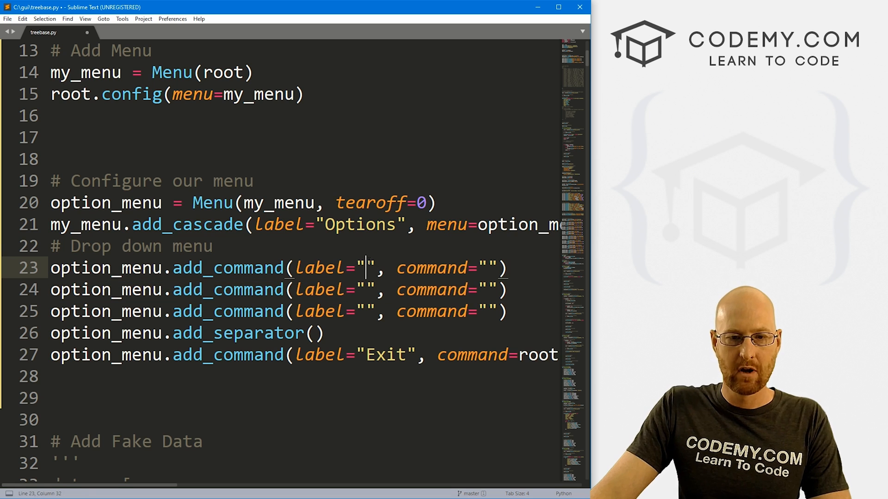
Label the menu entries Change Primary Color and Change Secondary Color.
text(Change)
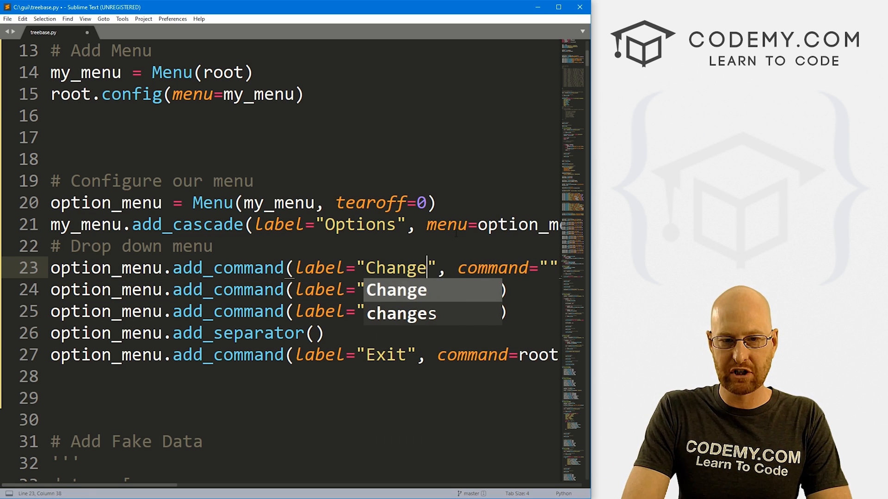
text(Primary)
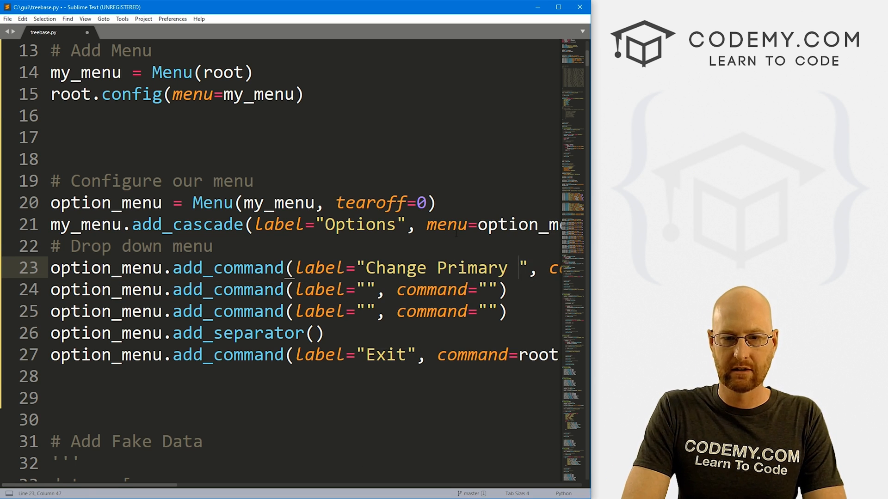
text(Color)
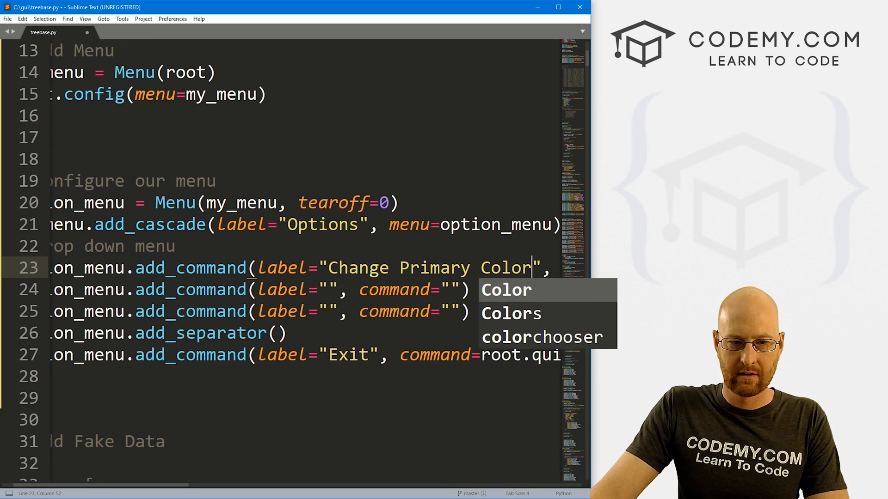
text(Change S)
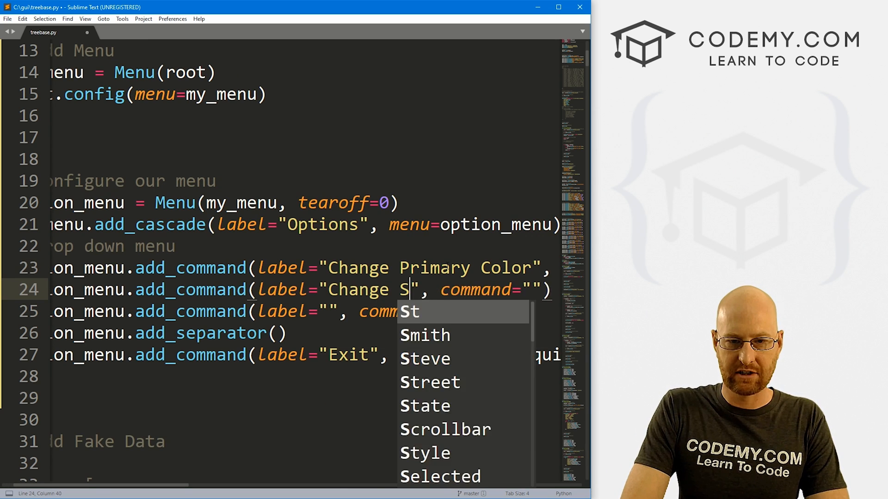
text(econdary Color)
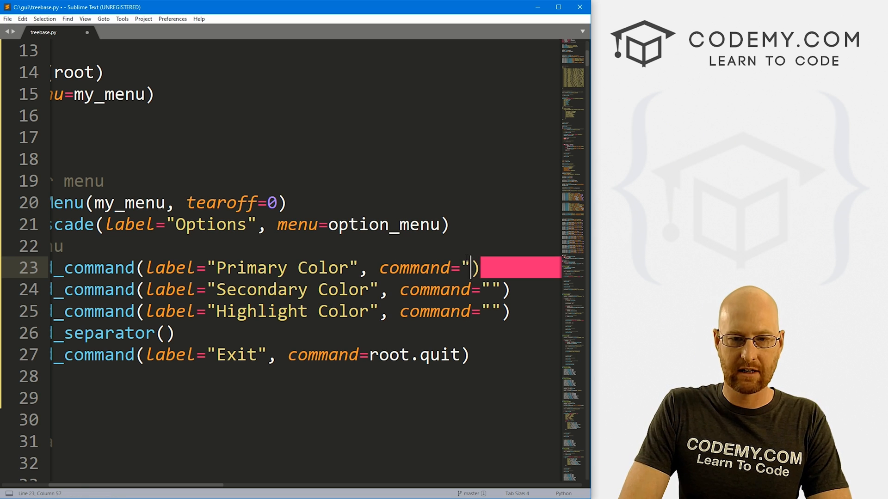
Set the commands to primary_color, secondary_color and highlight_color.
key(BackSpace)
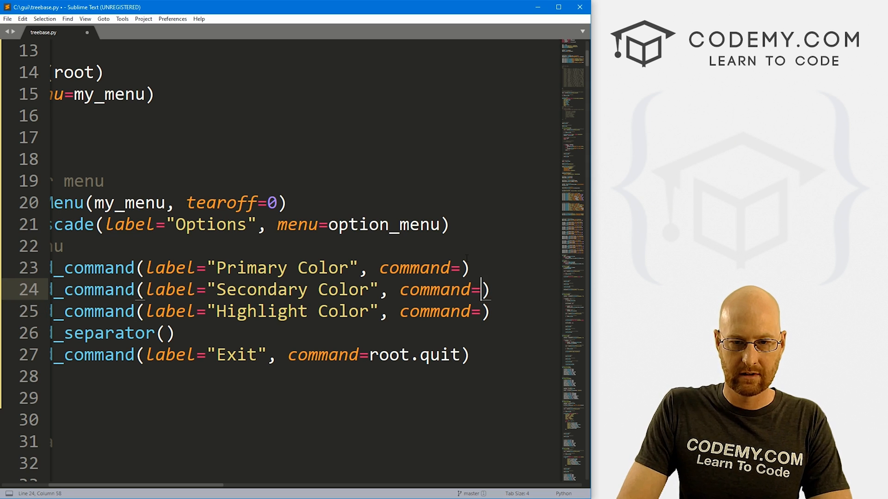
text(primary_color)
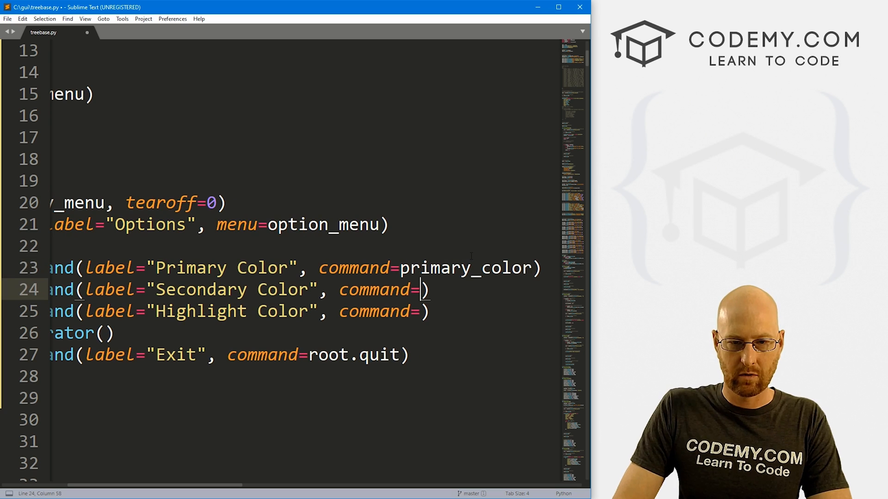
text(secondary_color)
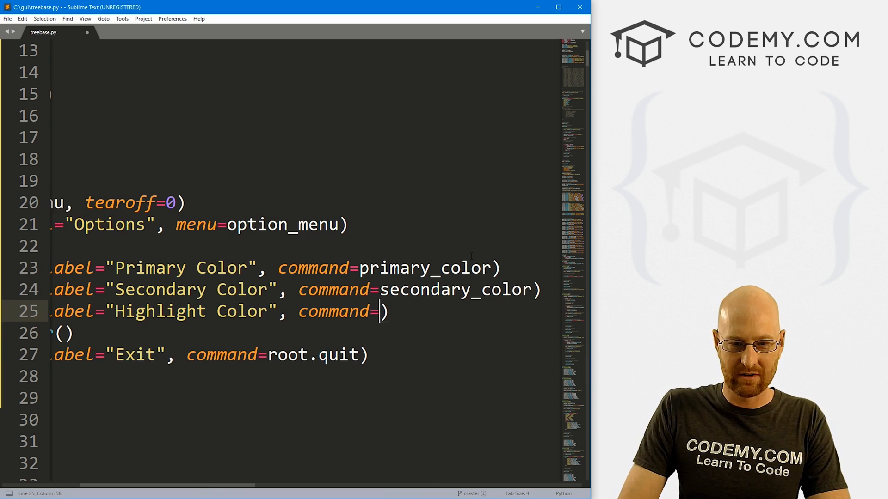
text(highlight_)
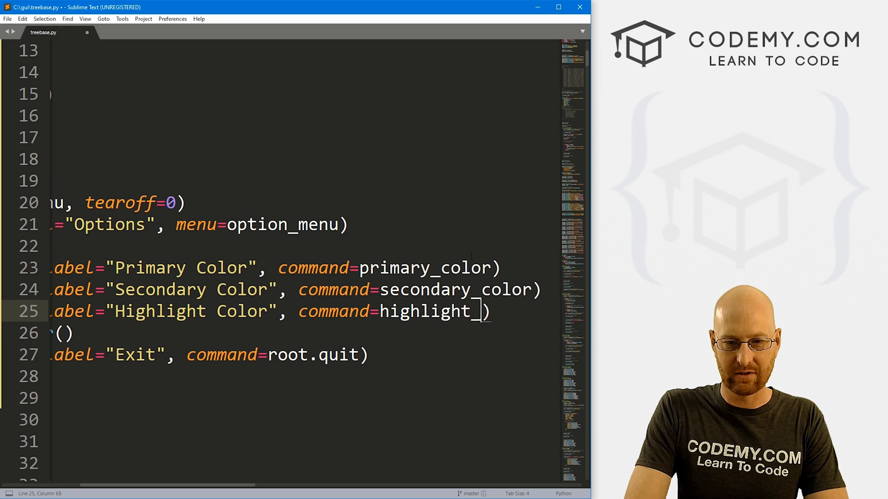
Define stub functions primary_color, secondary_color and highlight_color with pass, then save.
text(color)
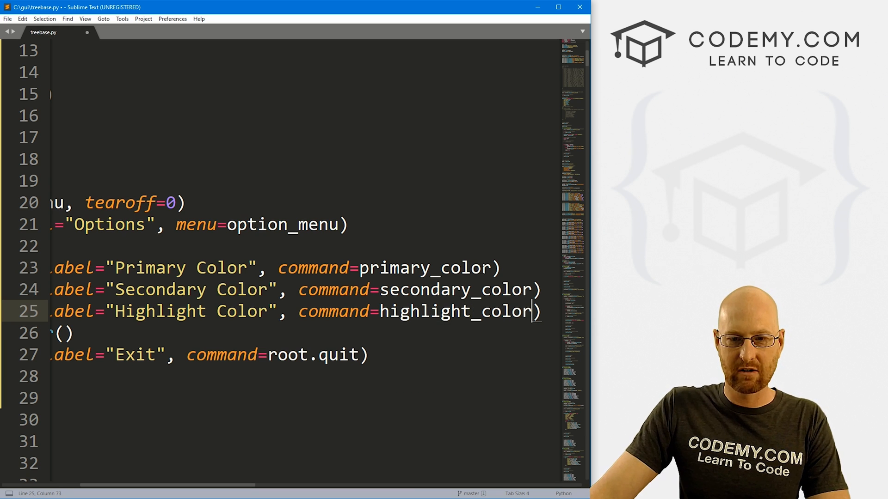
double_click(424, 267)
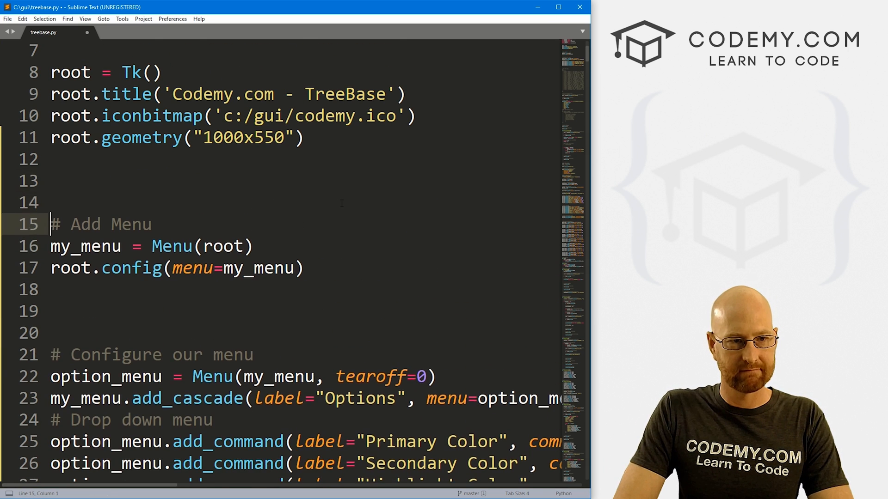
text(def)
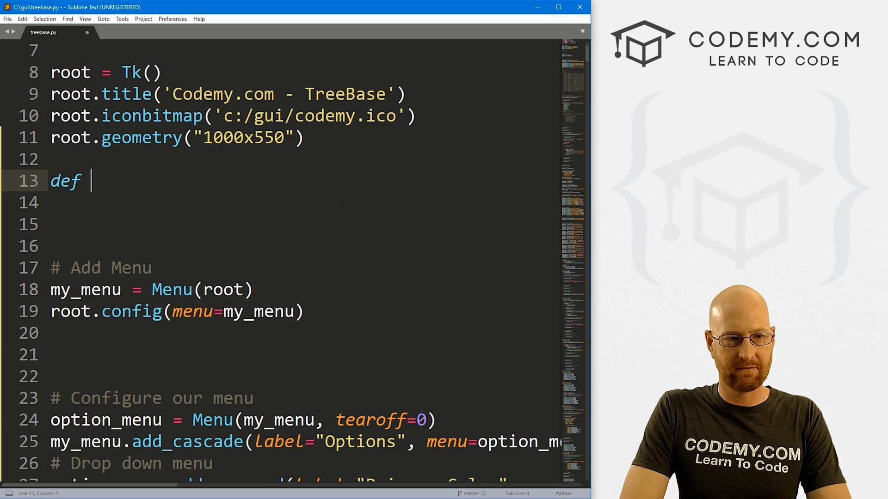
text(primary_color():)
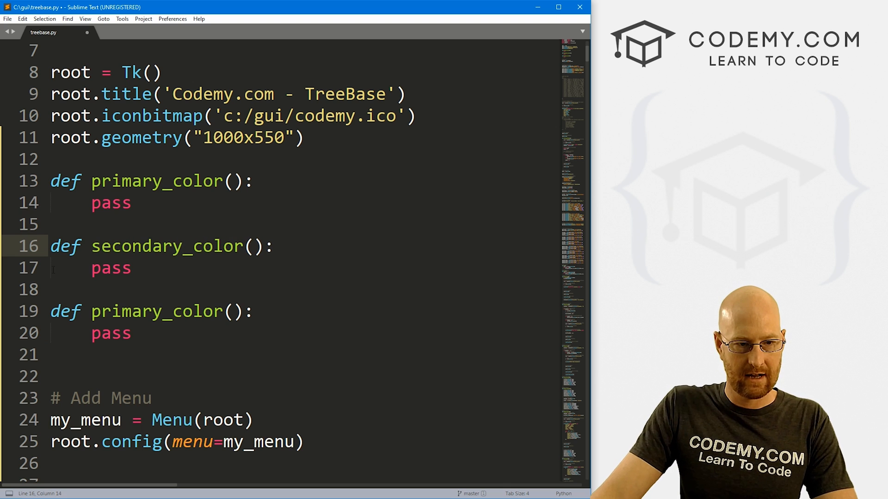
double_click(125, 312)
text(highlight)
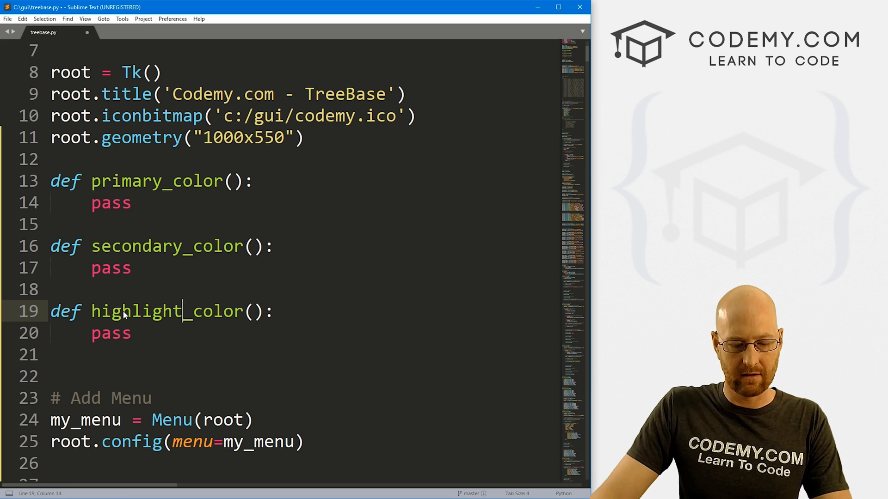
key(ctrl+s)
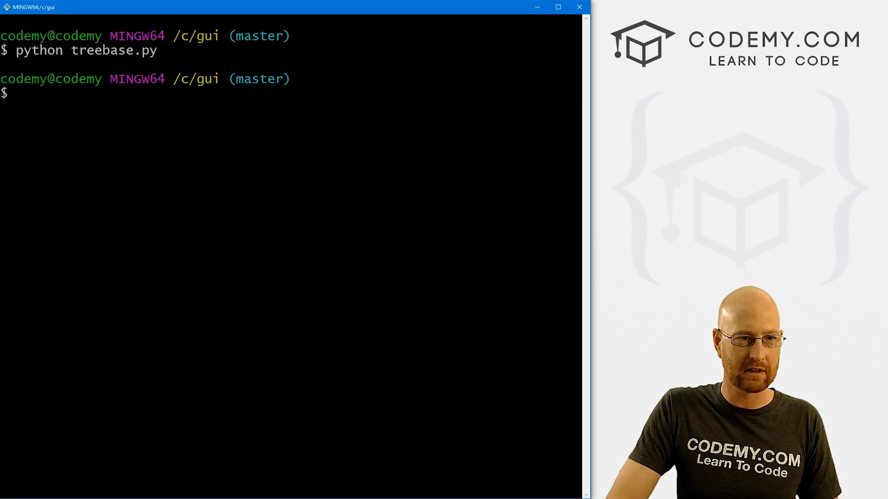
Run python treebase.py in Git Bash and show the new Options menu entries.
text(python treebase.py)
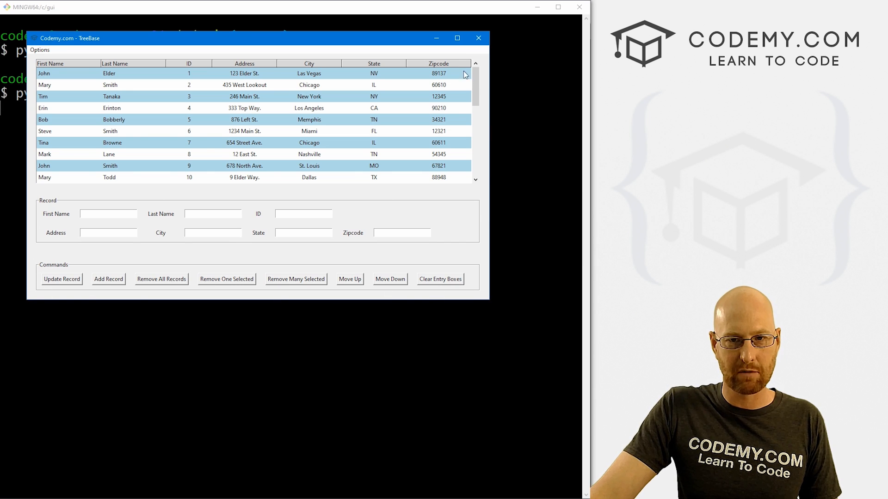
click(40, 50)
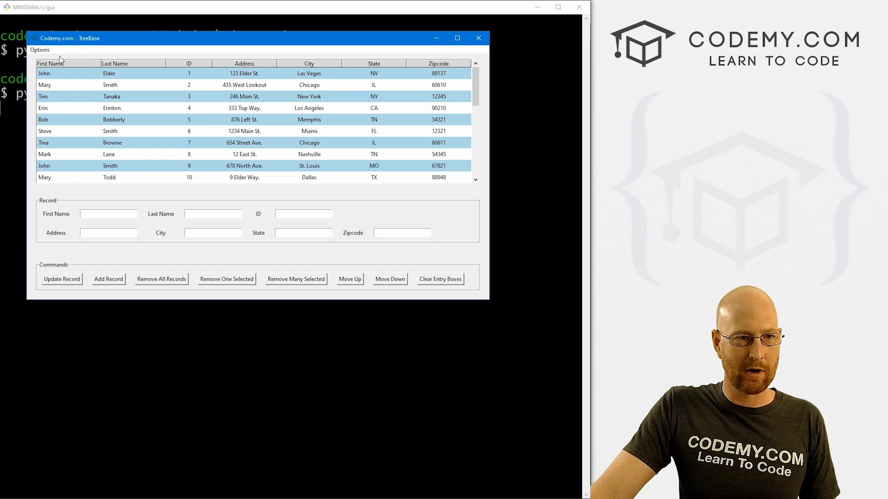
click(40, 50)
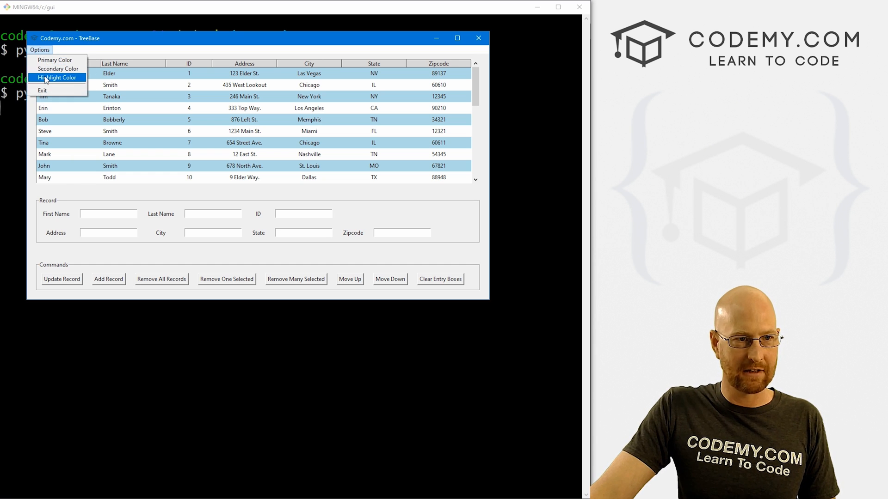
mouse_move(43, 91)
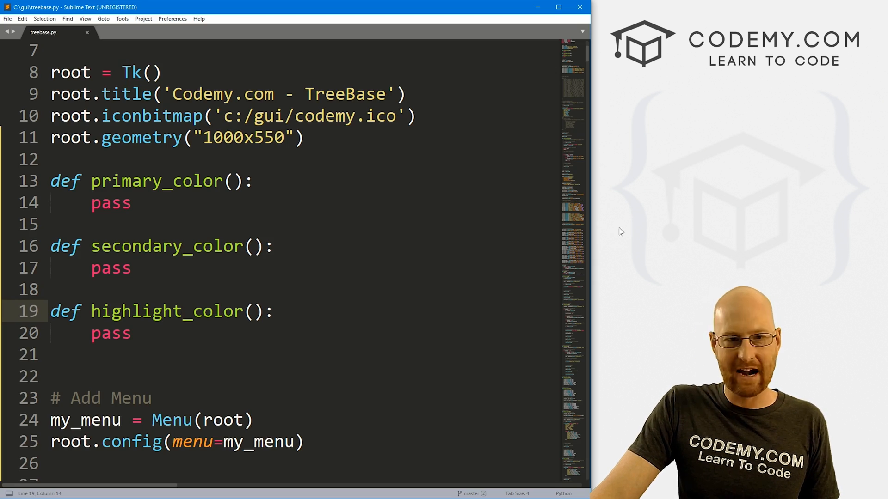
scroll(down, 3)
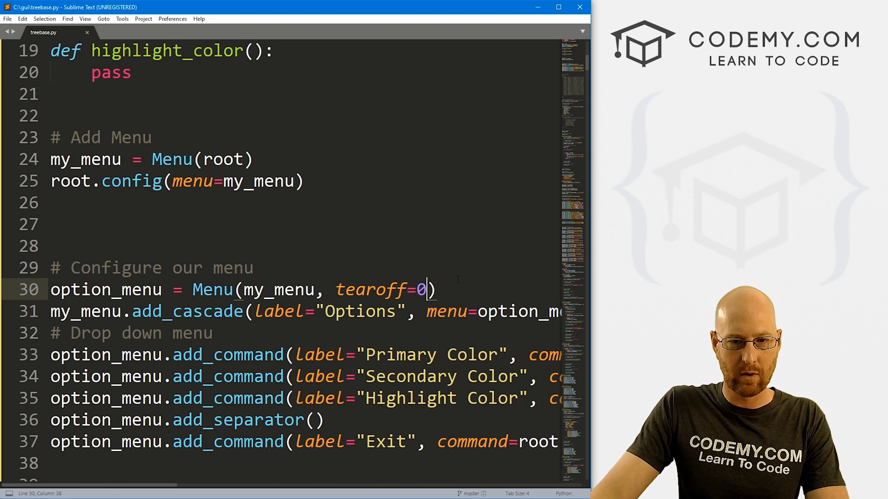
text(1)
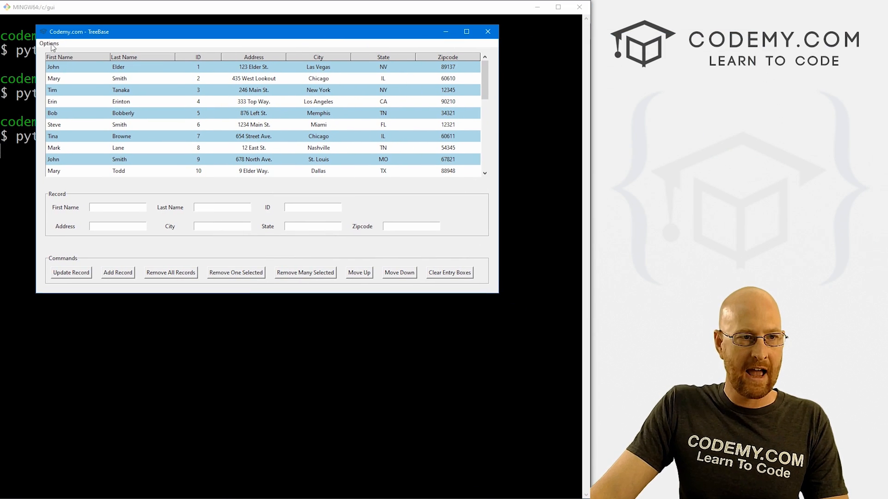
click(49, 44)
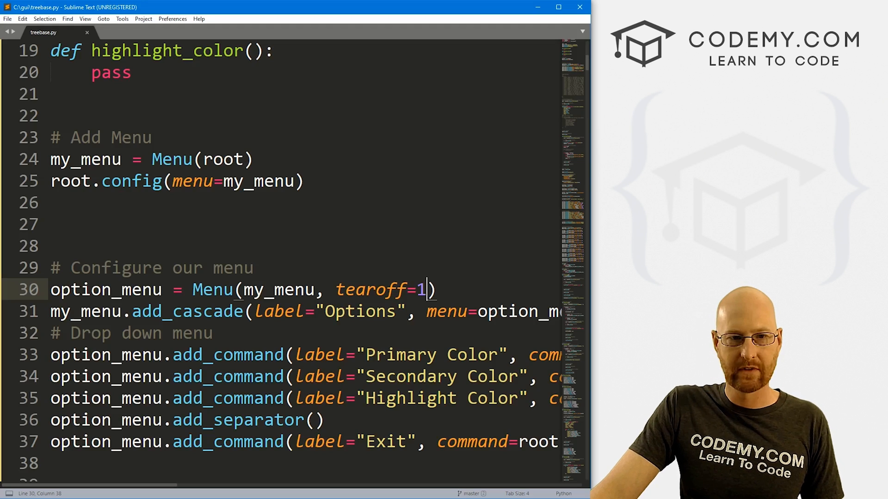
text(0)
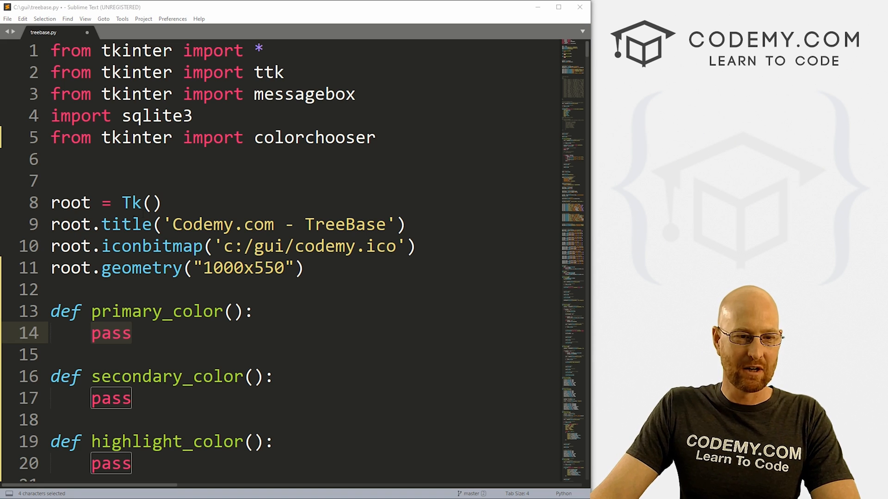
Replace primary_color's pass with primary_color = colorchooser.askcolor()[1].
scroll(down, 3)
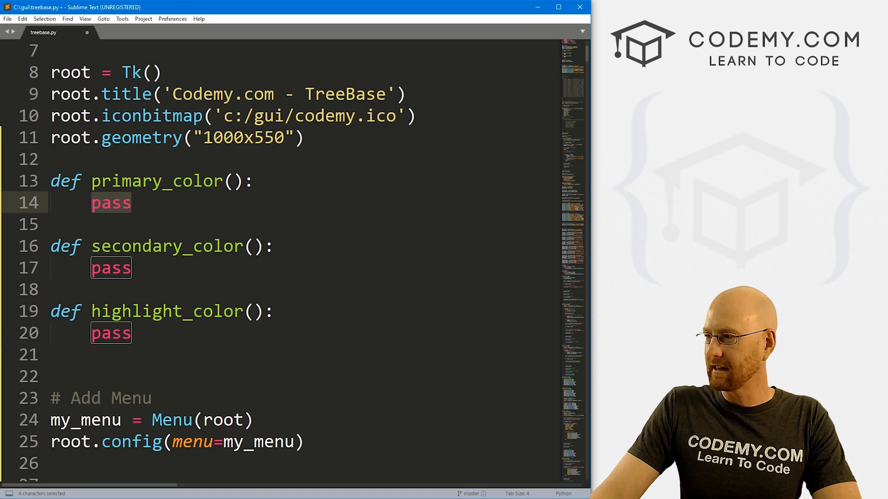
click(130, 203)
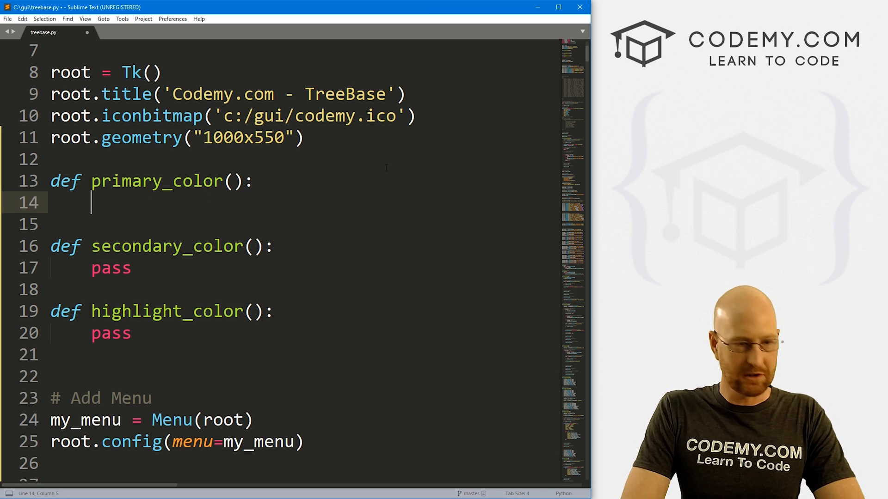
text(primary)
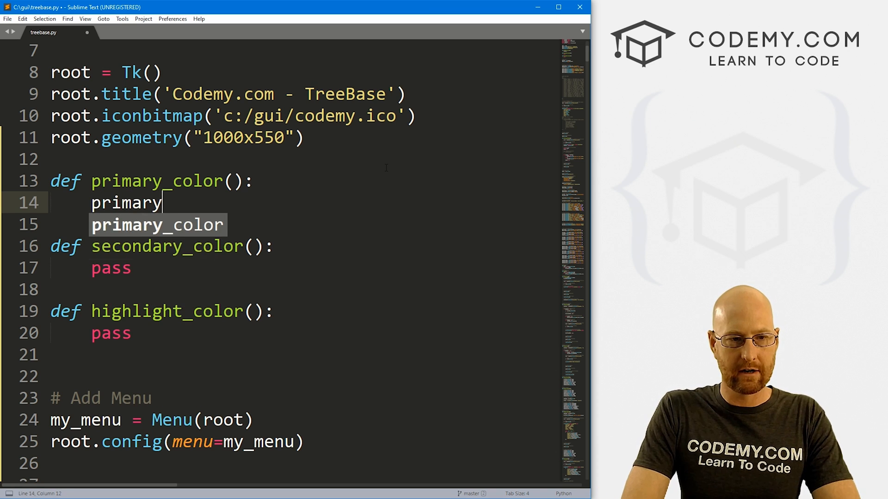
text(_color =)
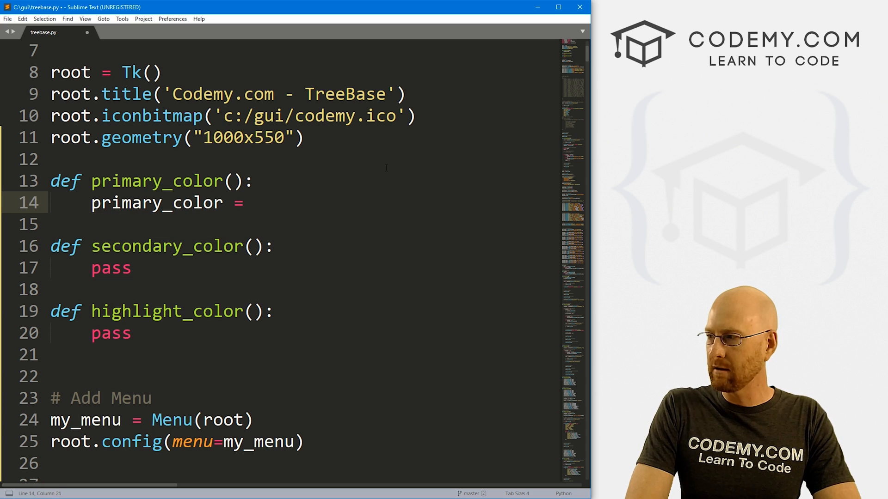
text(colorchooser)
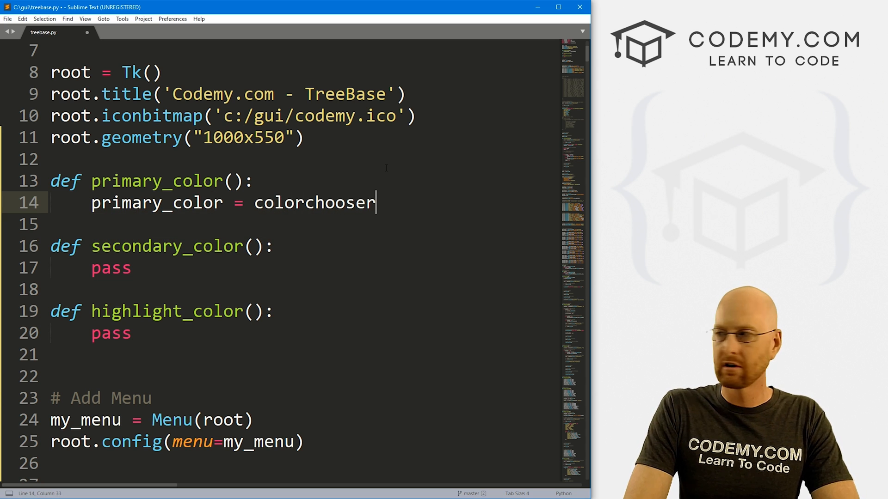
text(.askcolor)
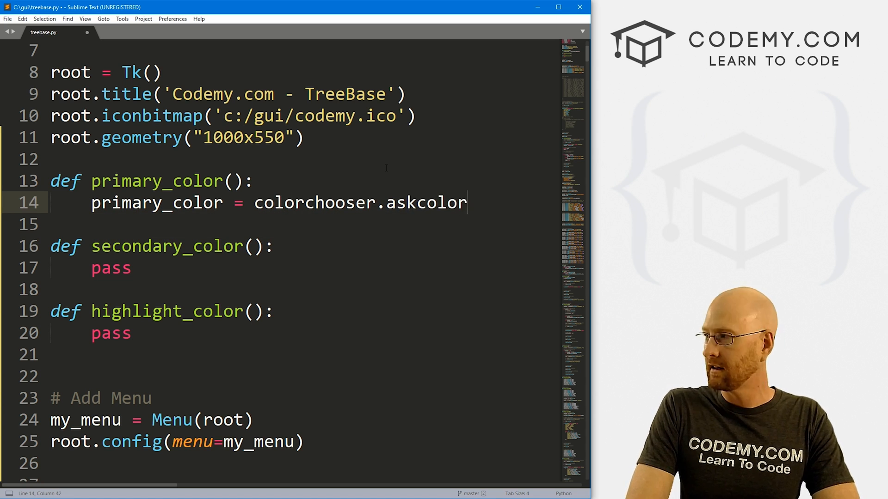
text(())
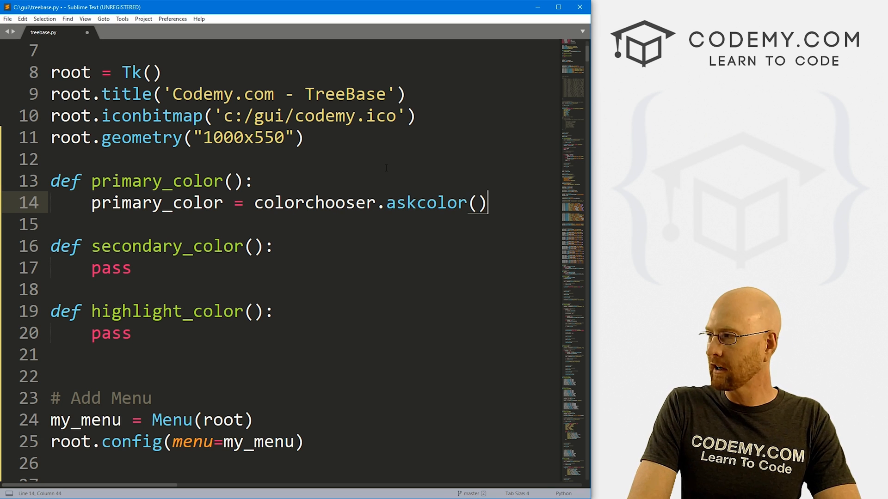
text([1])
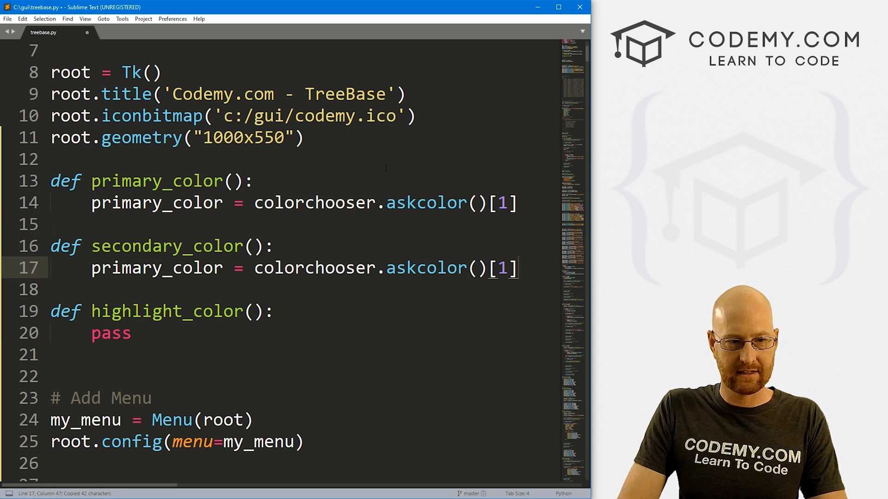
Paste the askcolor line into the other functions, renaming to secondary_color and highlight_color.
text(primary_color = colorchooser.askcolor()[1])
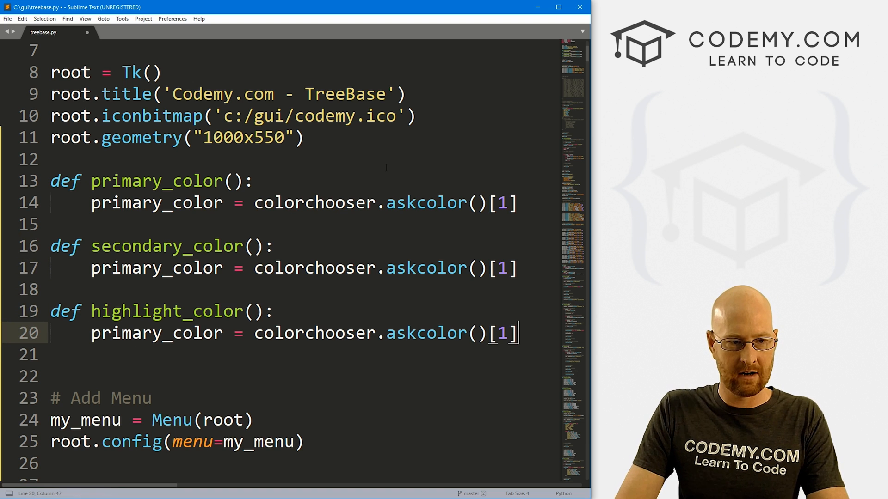
double_click(122, 268)
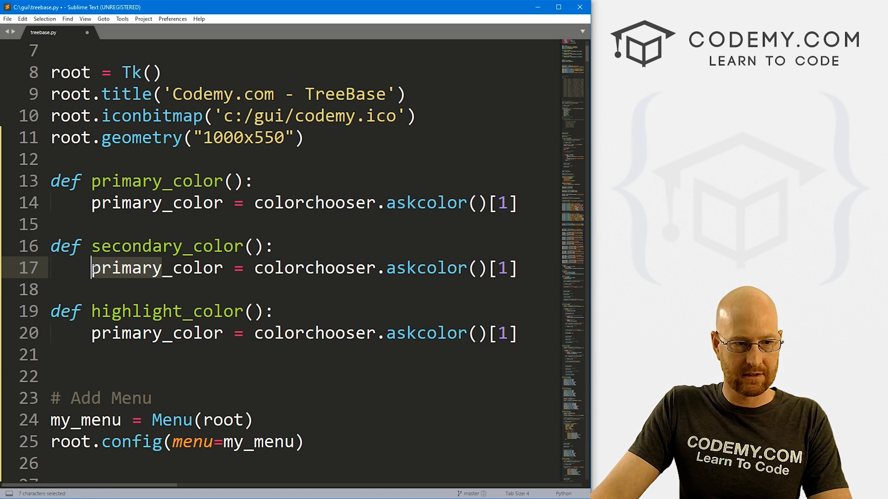
text(secondary_color)
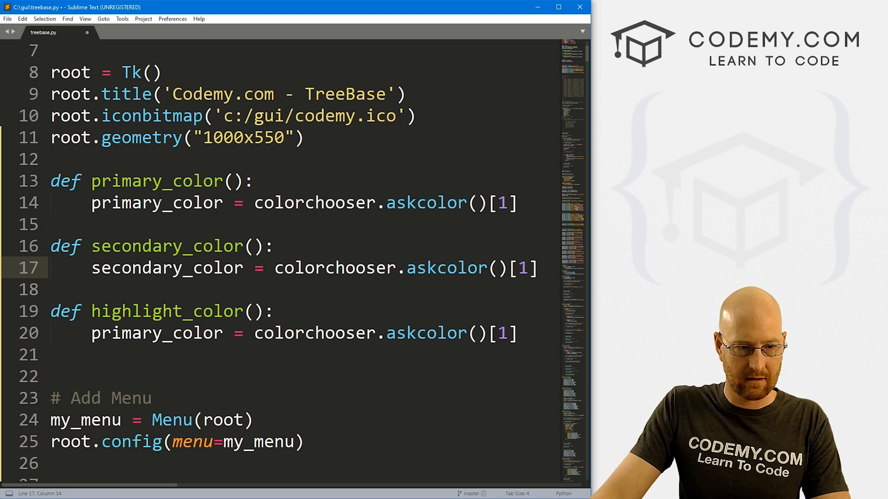
double_click(125, 332)
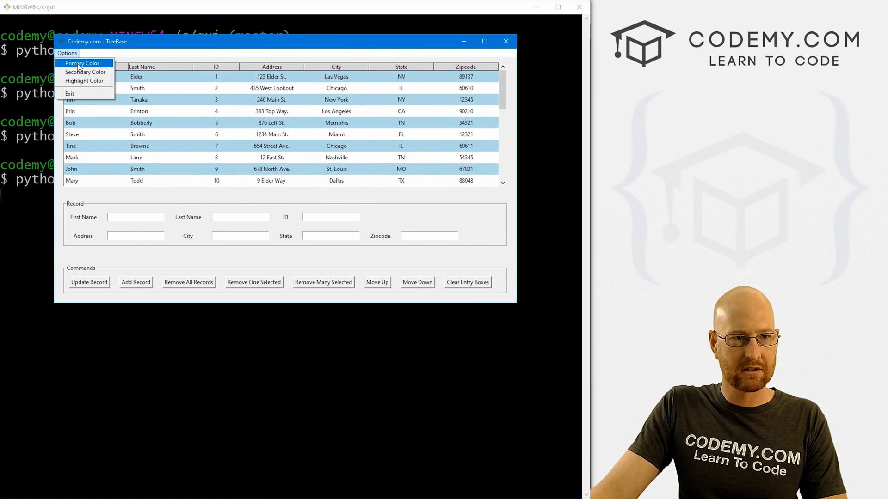
Choose Primary Color, try purple and violet shades, then confirm a dark red.
click(82, 63)
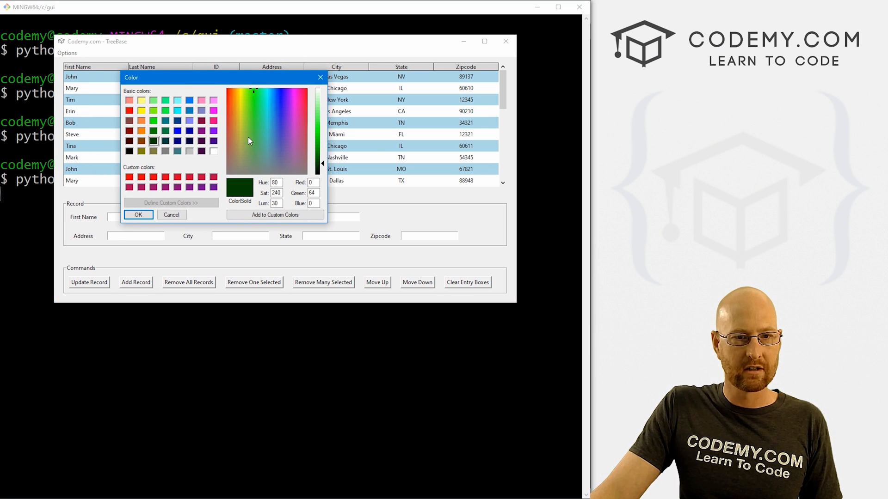
click(296, 145)
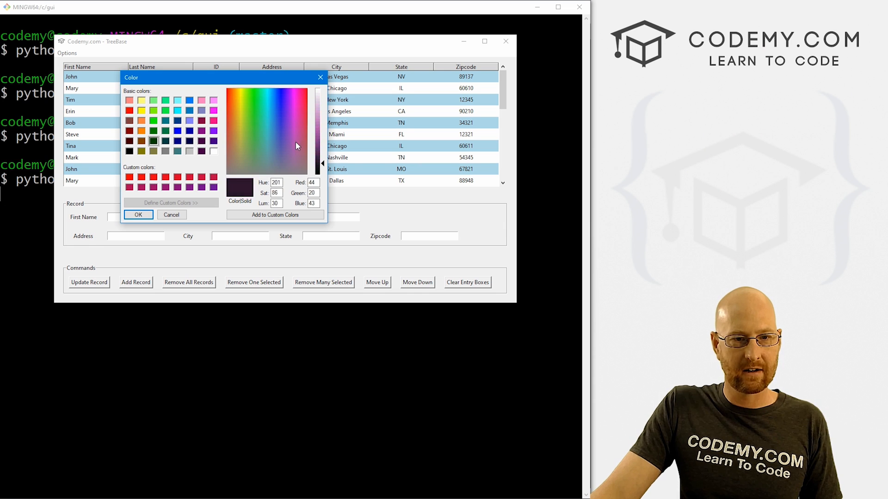
click(286, 105)
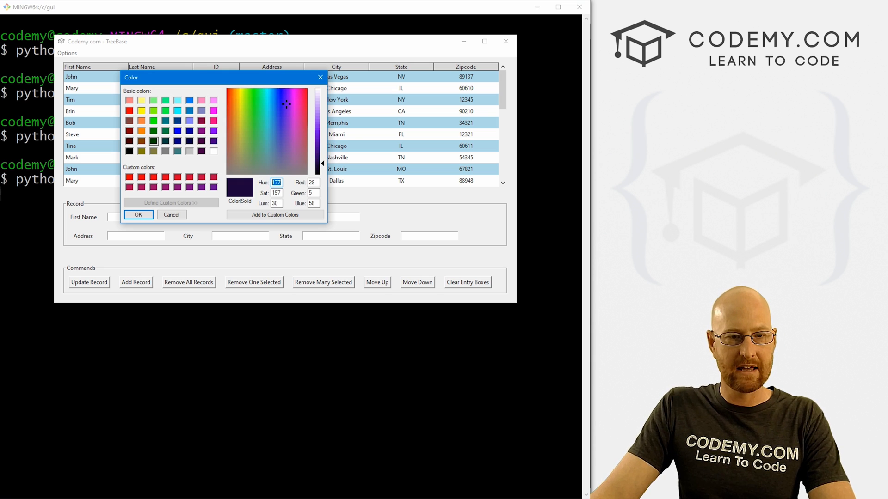
click(304, 104)
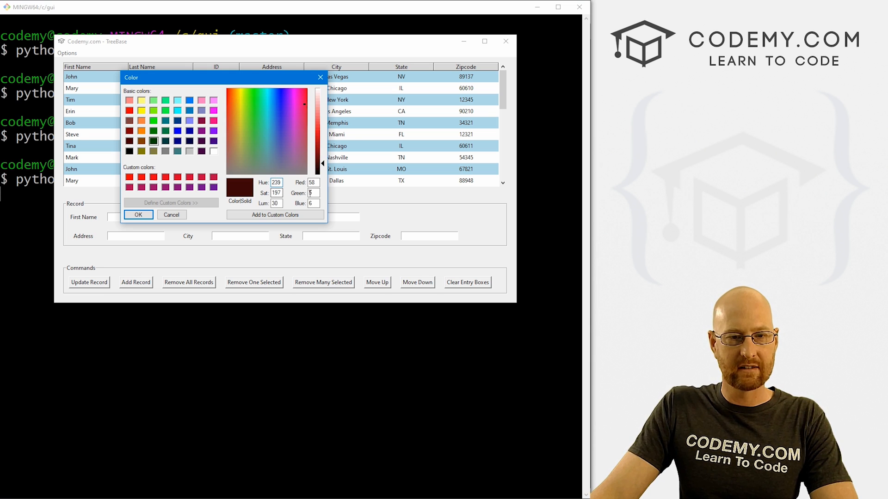
click(262, 136)
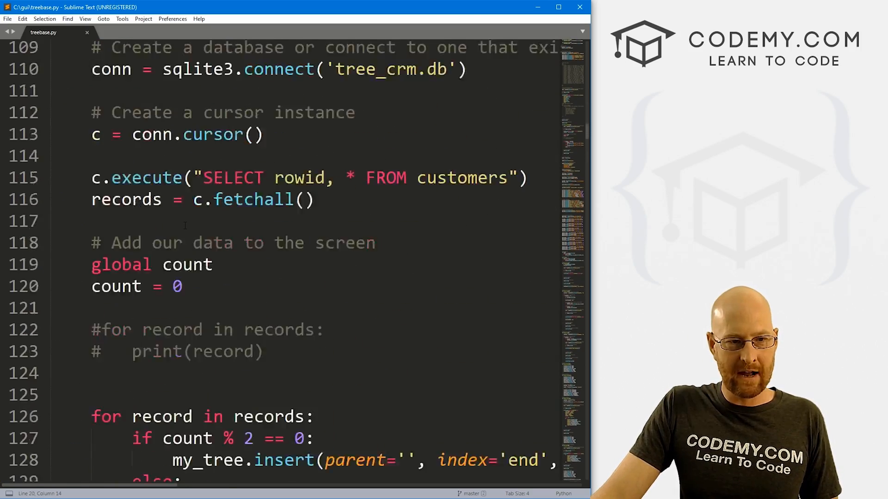
Copy the striped-row tag_configure lines into primary_color under an 'if primary_color:' check.
scroll(down, 3)
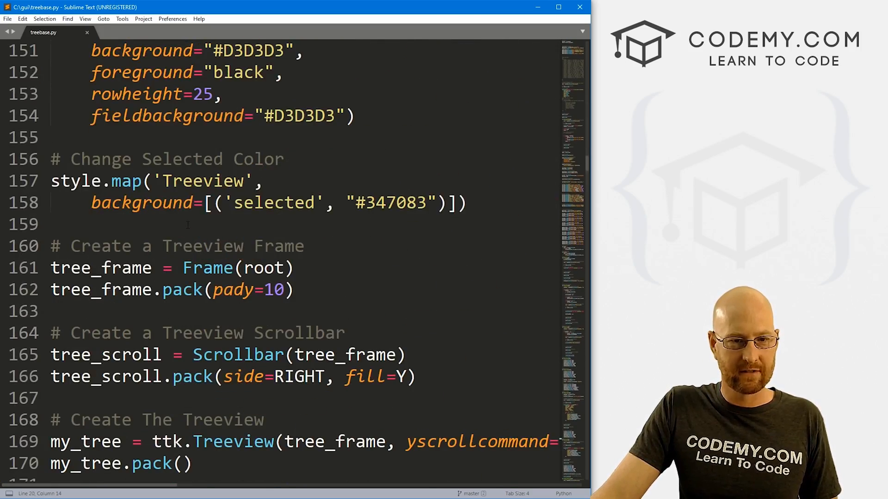
scroll(down, 3)
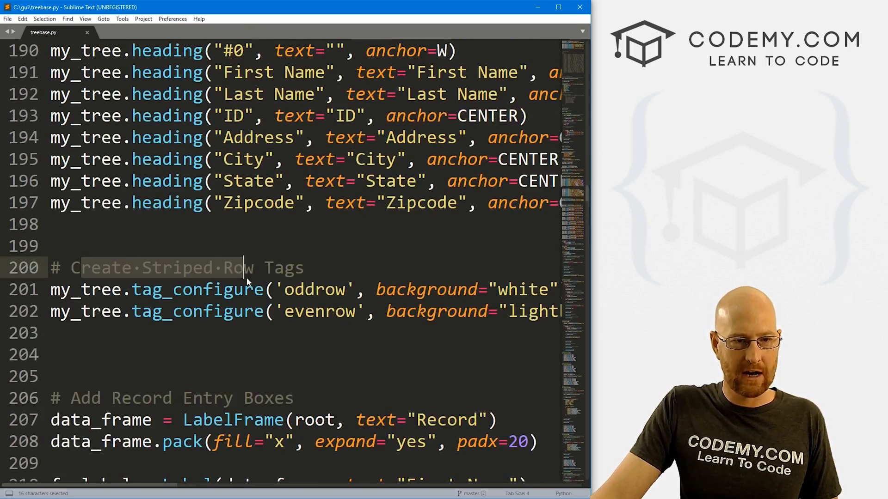
click(51, 267)
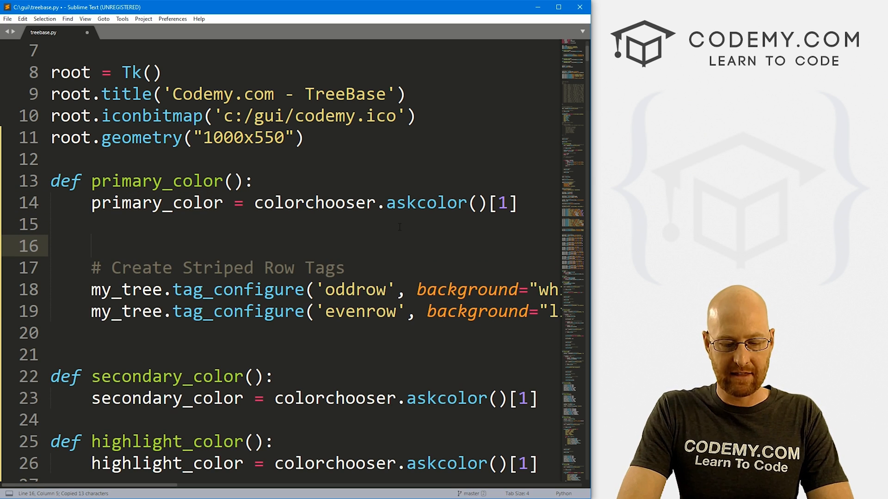
text(if primary_color:)
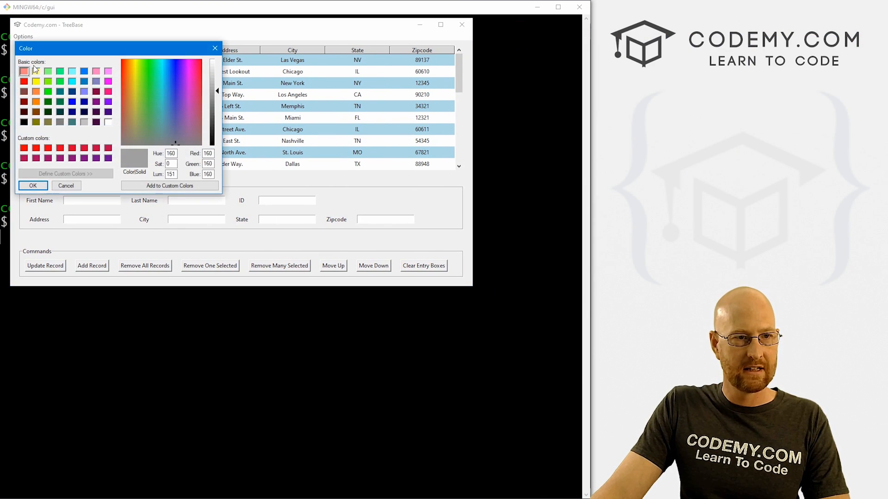
Pick a colour in TreeBase's Primary Color dialog to test row recolouring.
click(66, 186)
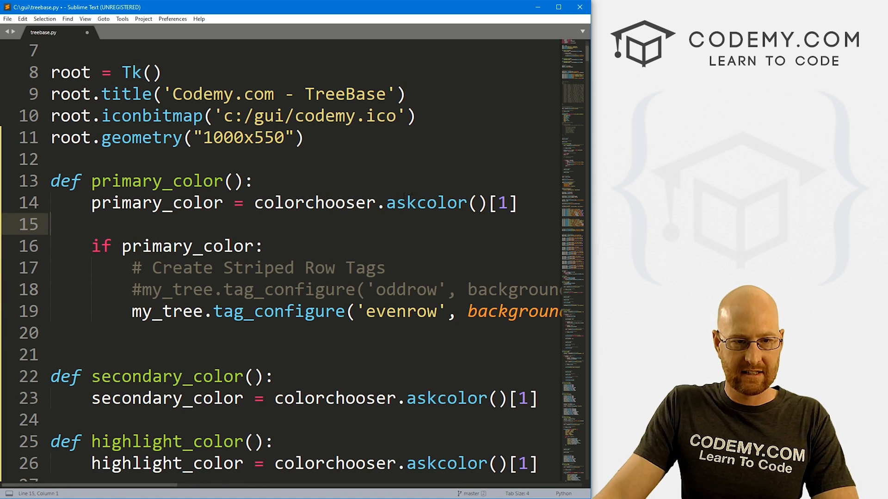
Replace the evenrow background value with the primary_color variable.
double_click(158, 202)
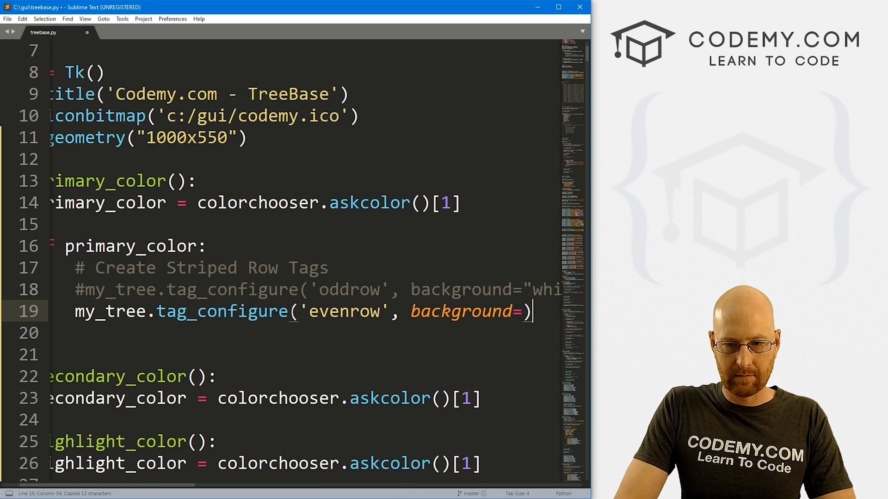
text(primary_color)
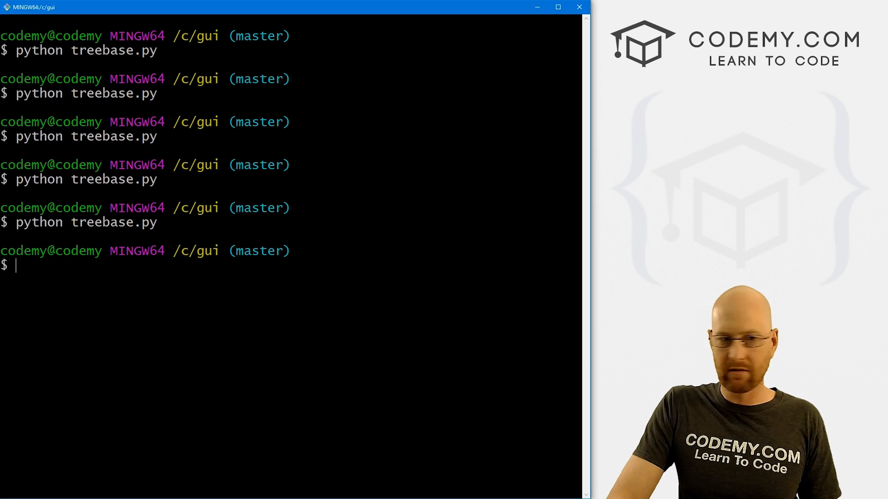
Run treebase.py and set Primary Color to bright red, recolouring the alternating rows.
text(python treebase.py)
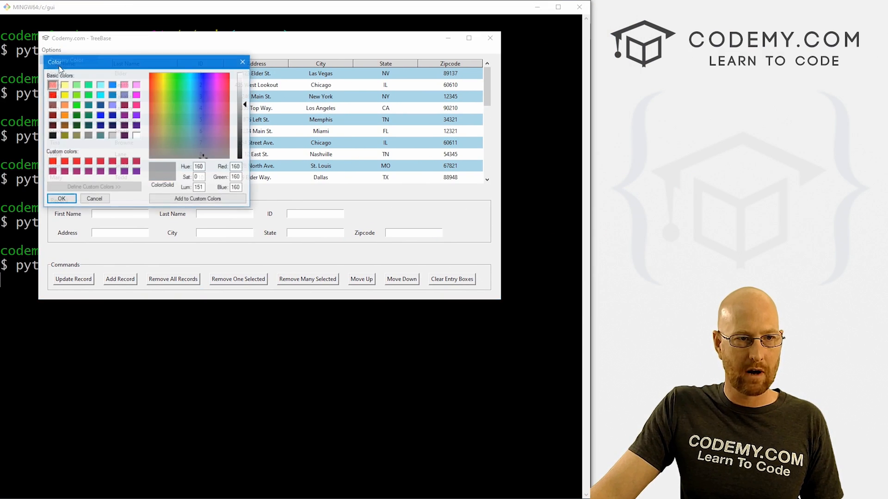
click(52, 94)
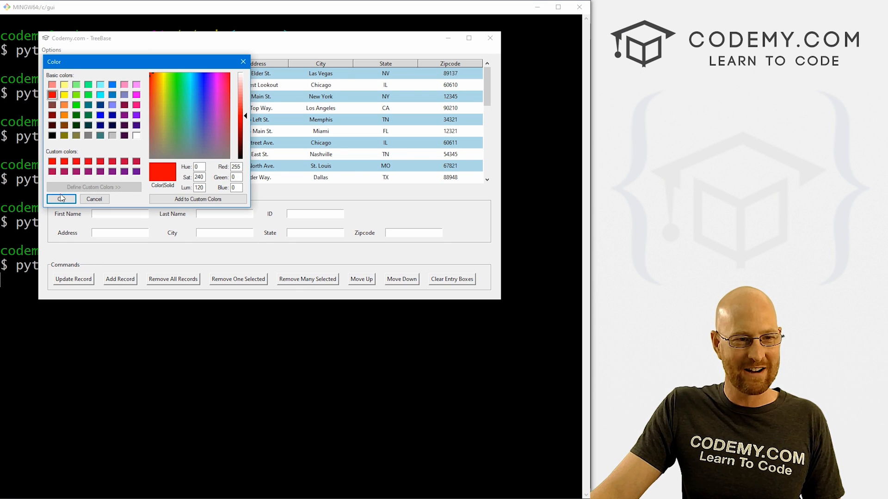
click(61, 198)
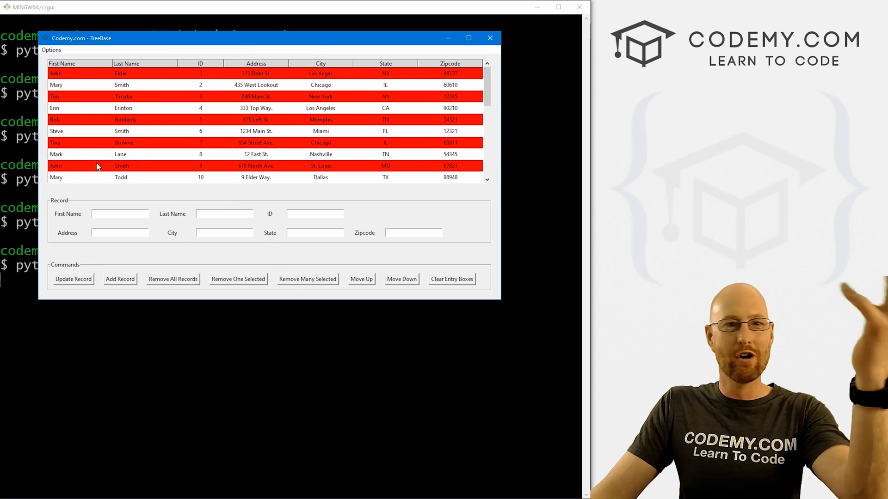
click(120, 130)
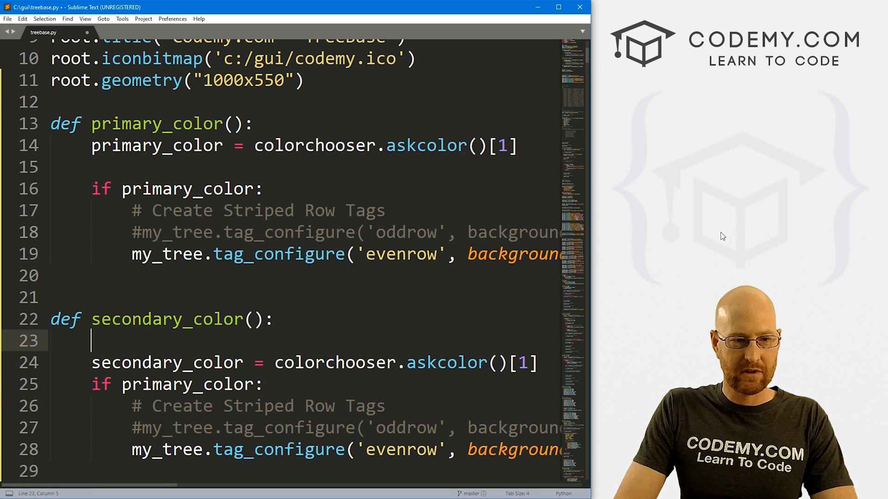
Add '# Pick Color' and '# Update Treeview' comments in secondary_color.
text(# Pick Color)
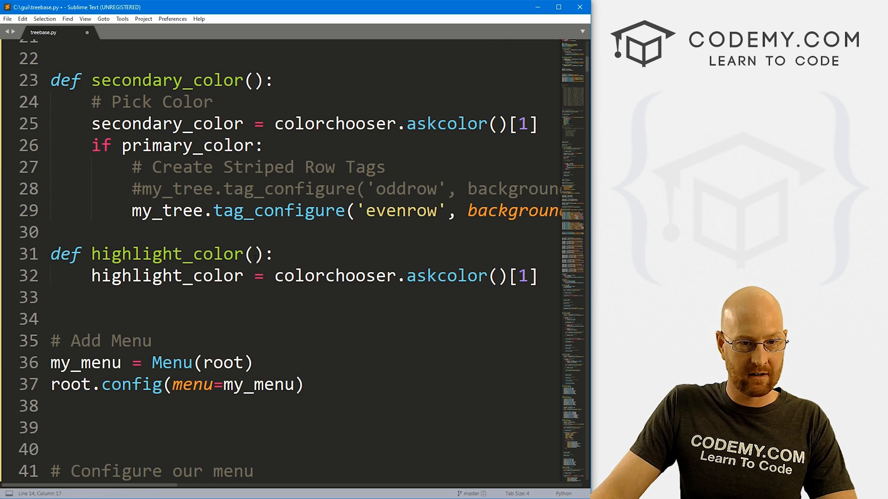
text(# Pick Color)
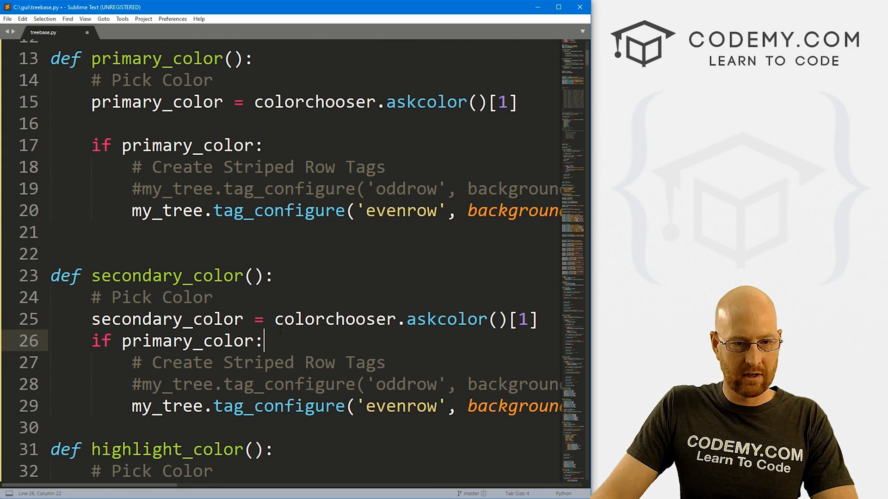
text(# Update Treeview)
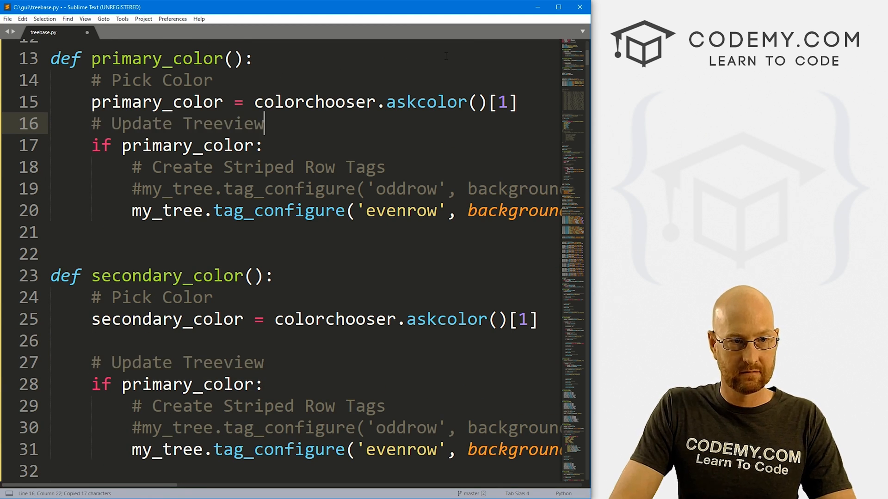
key(Enter)
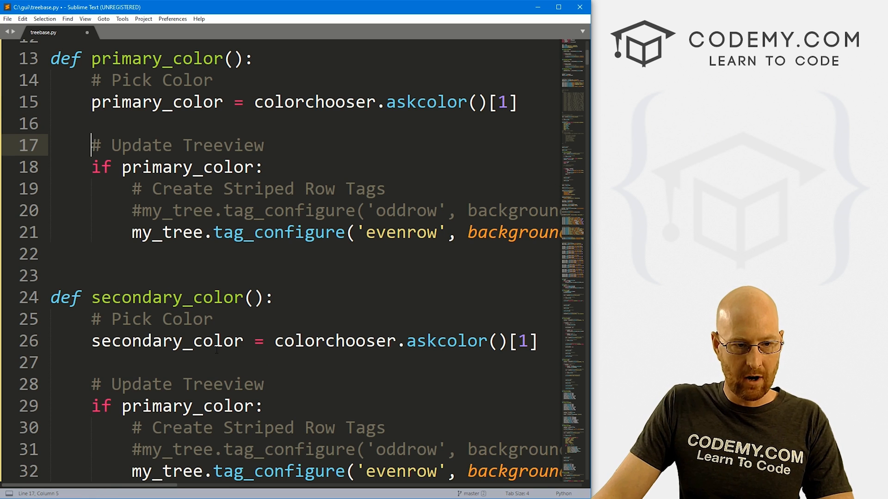
Make secondary_color set the oddrow background to the picked secondary_color.
scroll(down, 3)
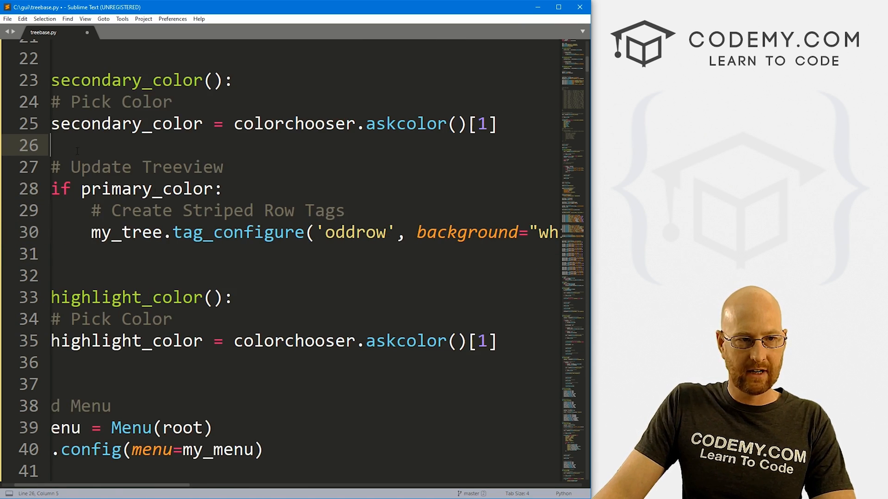
double_click(111, 189)
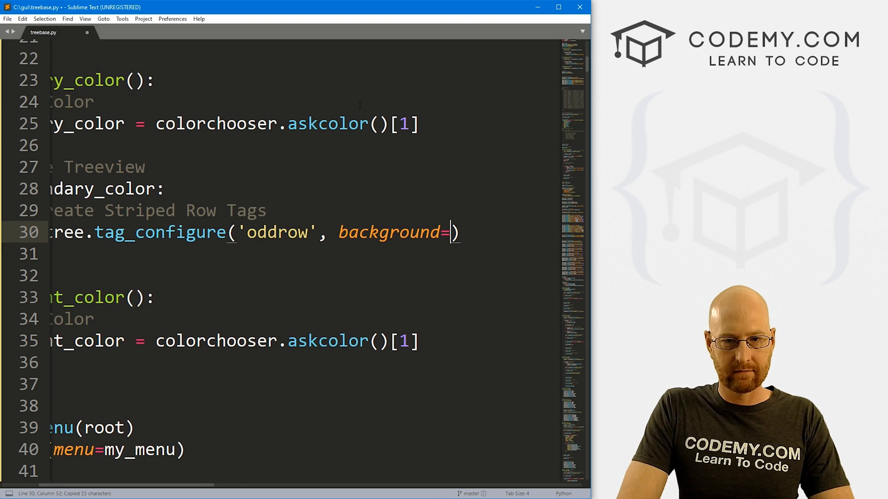
text(secondary_color)
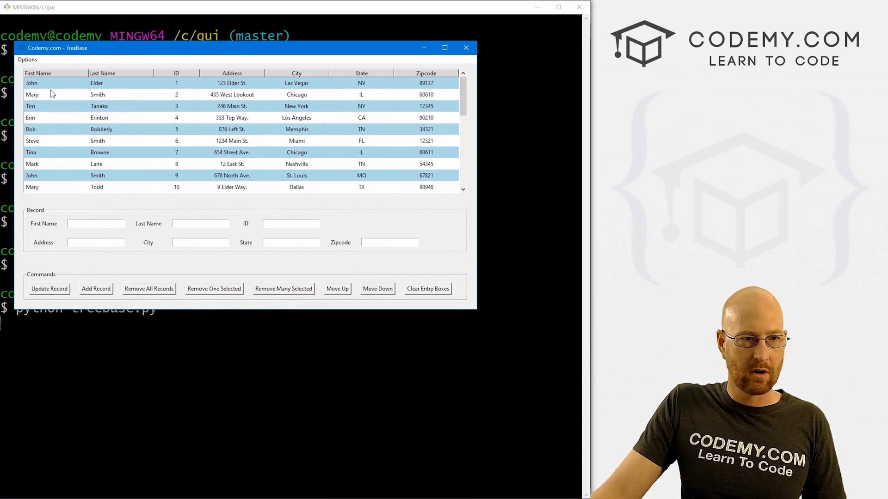
Set Secondary Color to pale yellow and Primary Color to yellow.
click(27, 60)
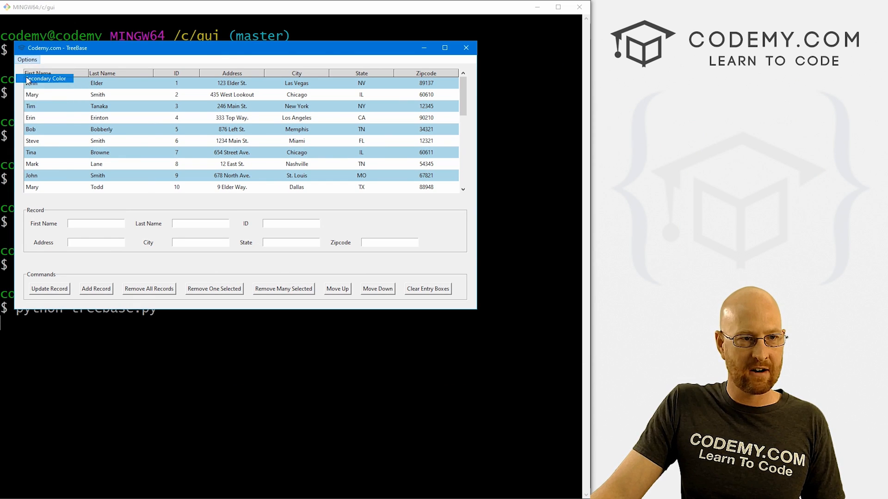
click(46, 78)
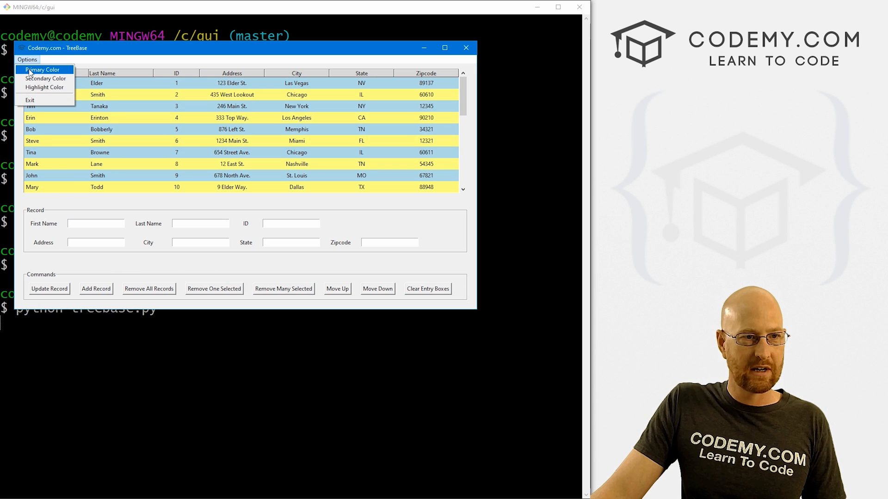
click(42, 69)
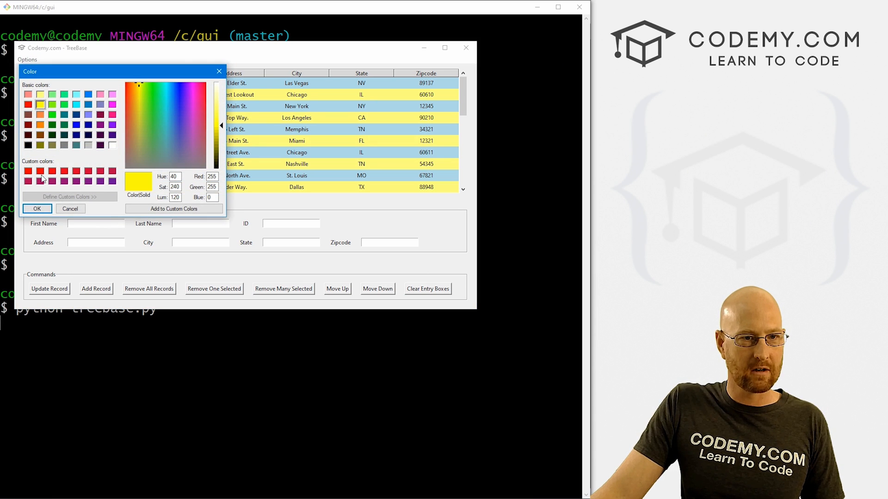
click(37, 209)
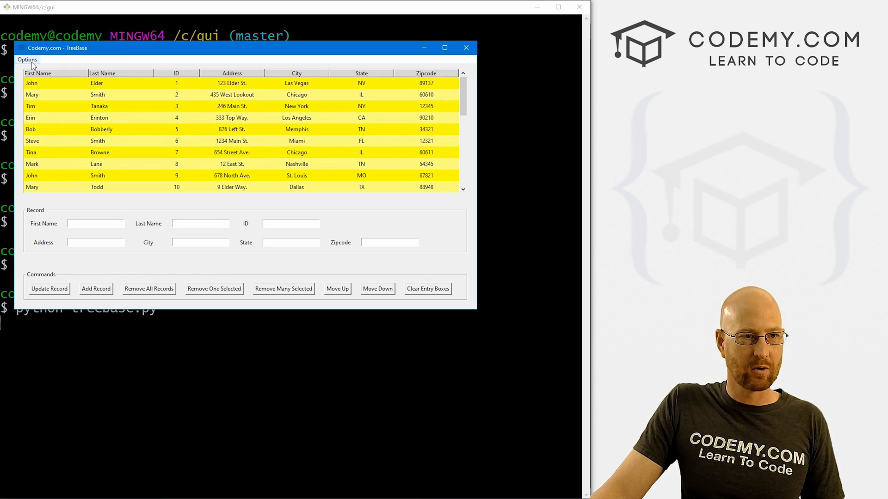
Change Primary Color to a darker olive yellow and select John Smith's record.
click(27, 59)
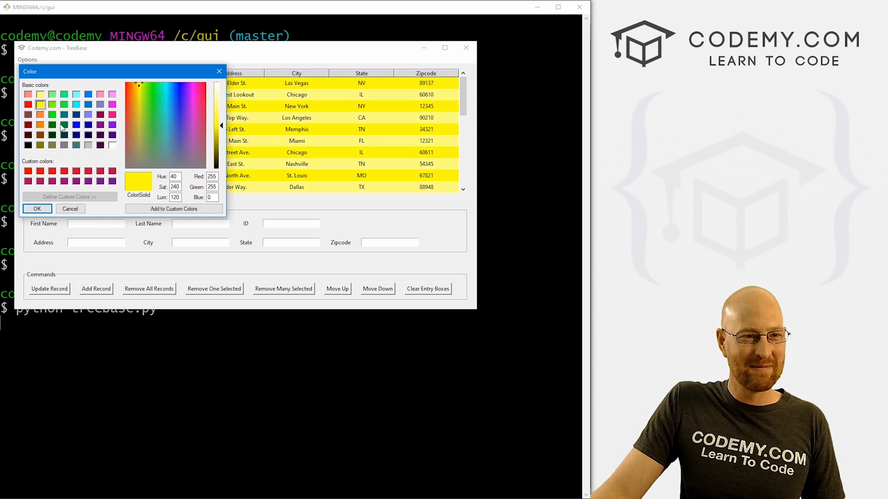
mouse_move(222, 128)
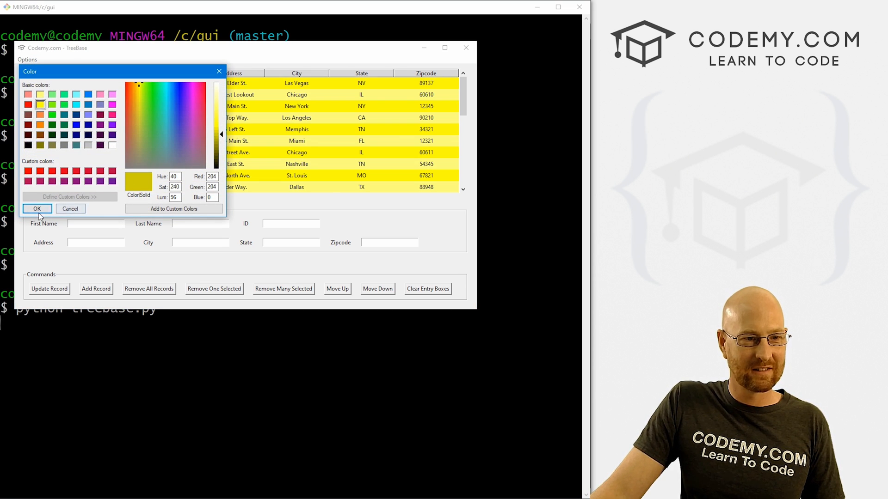
click(37, 208)
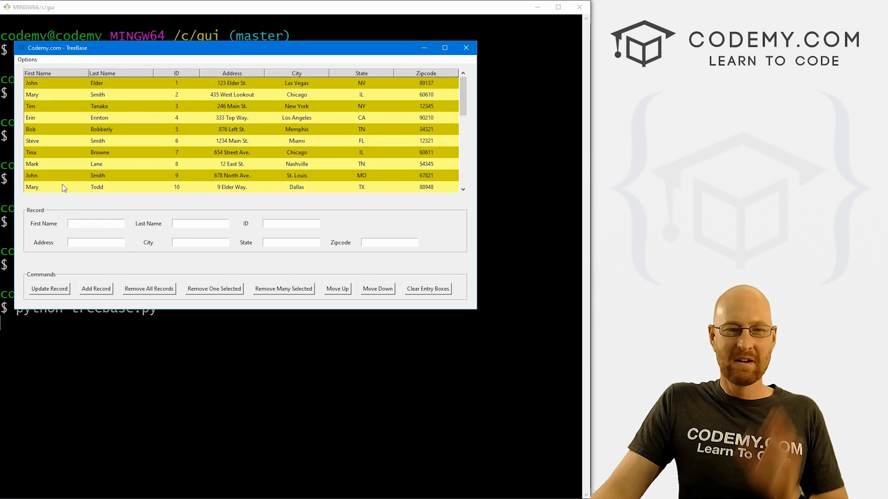
click(99, 105)
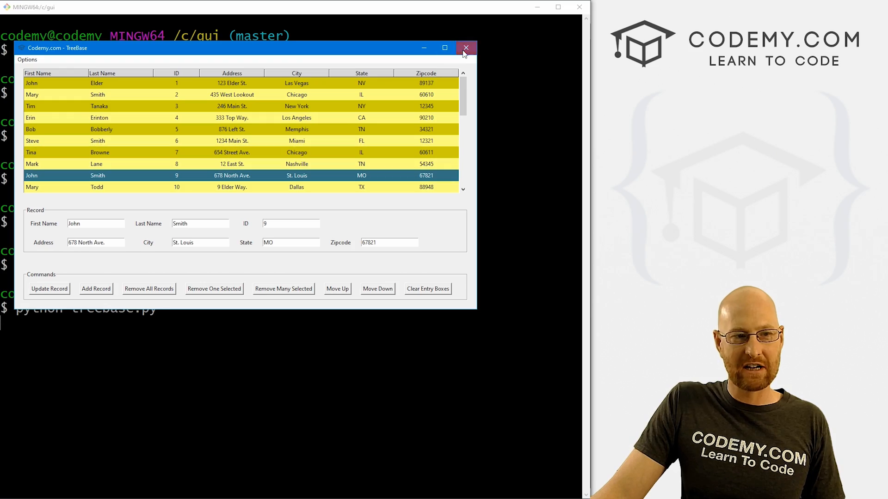
click(465, 47)
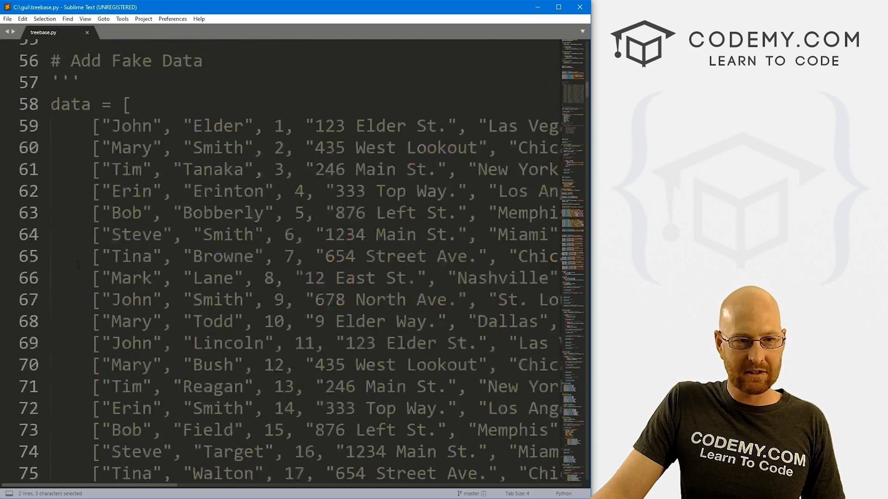
scroll(down, 3)
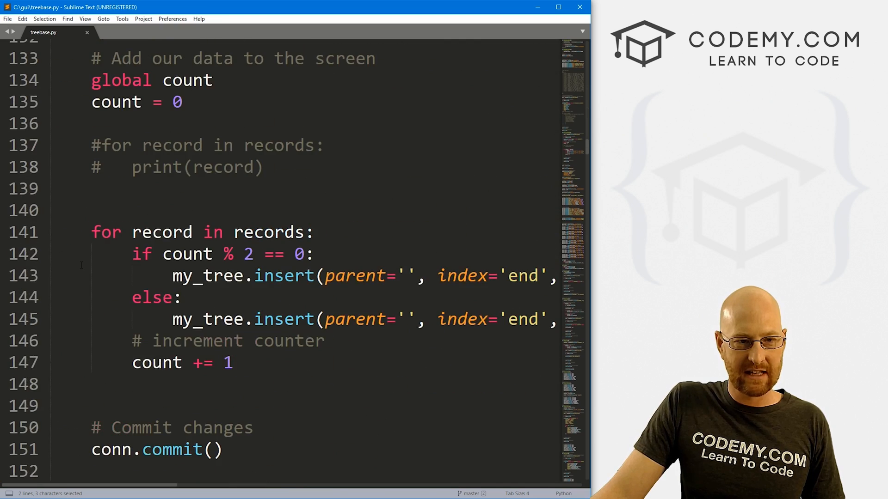
scroll(down, 3)
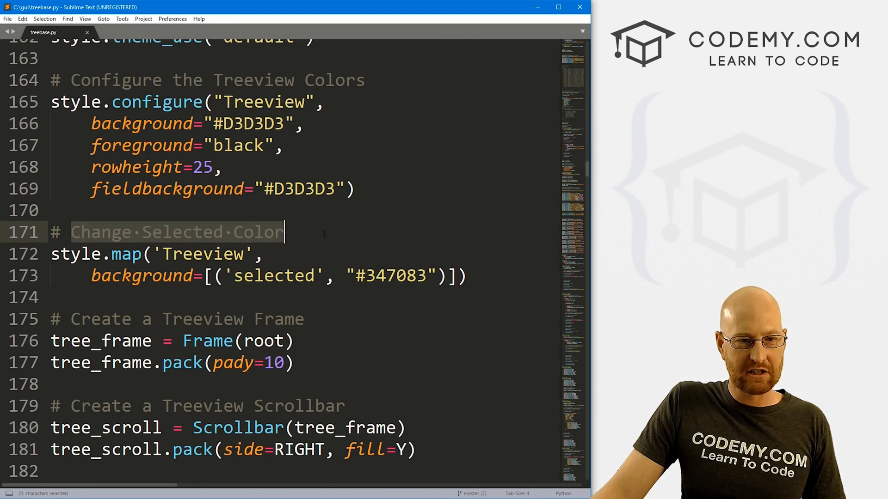
click(82, 253)
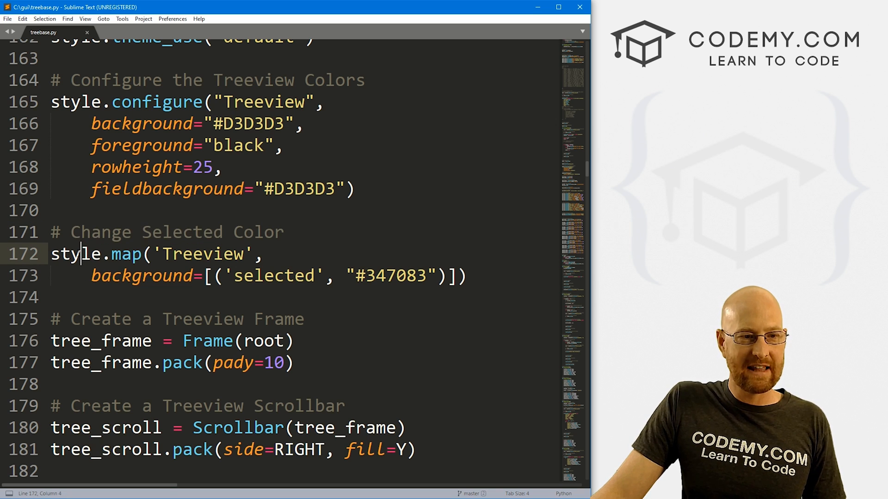
double_click(199, 253)
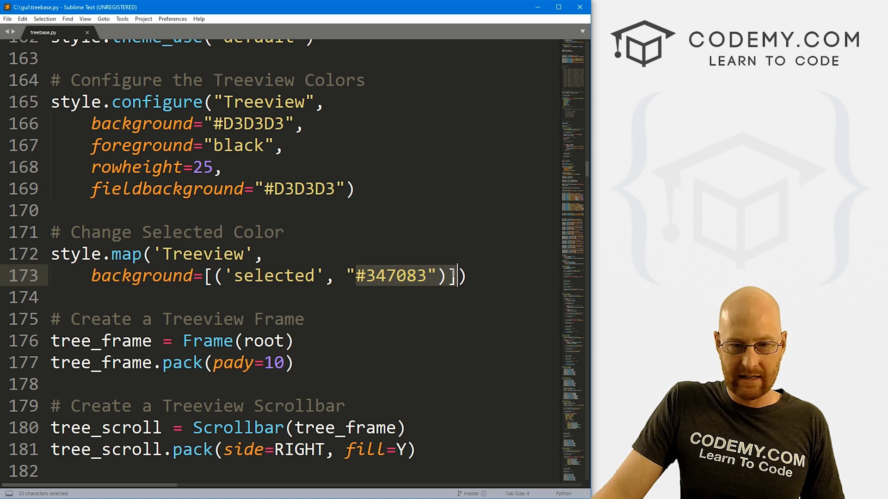
Copy the style.map block into highlight_color under '# Update Treeview' and 'if highlight_color:'.
drag(464, 275, 50, 232)
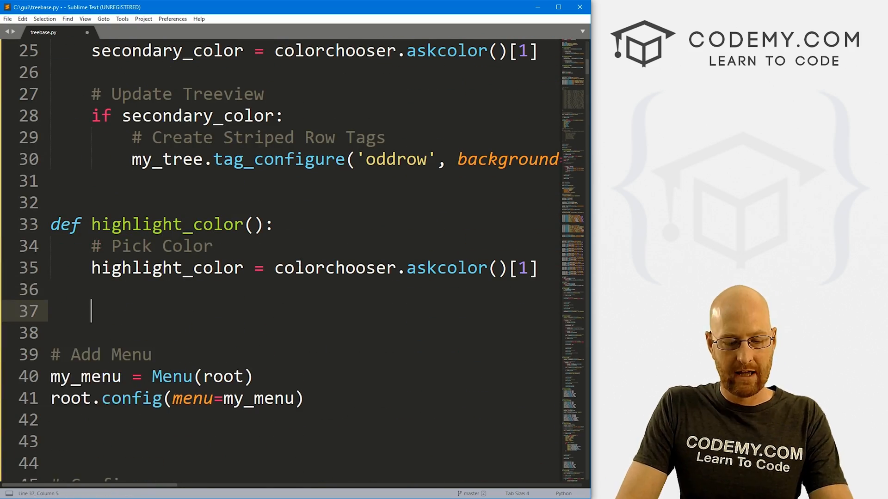
text(#Update Treeview Color)
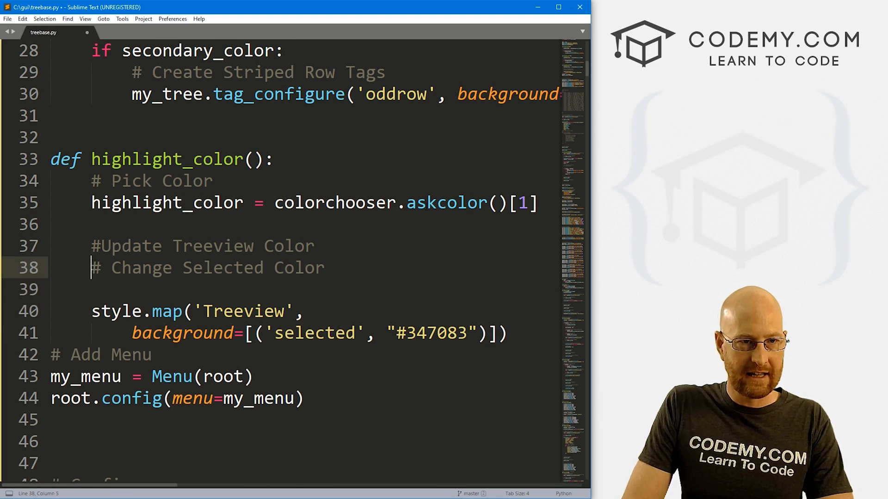
text(if highlight_color:)
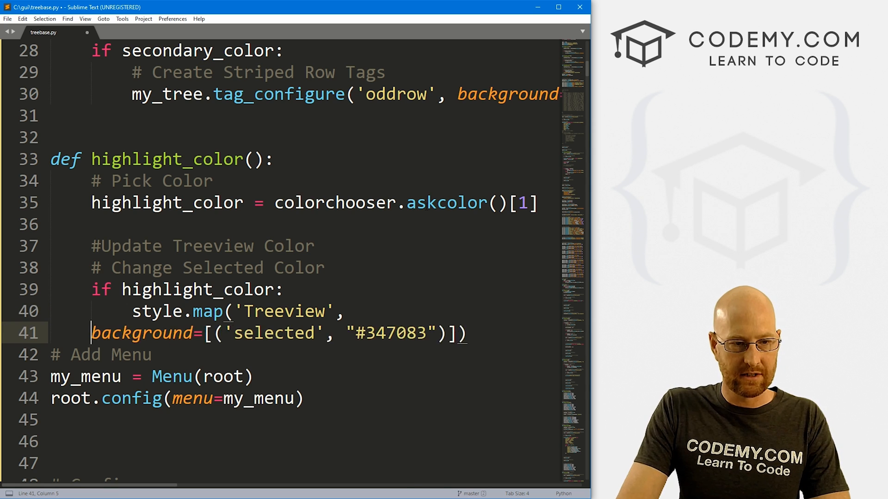
key(Tab)
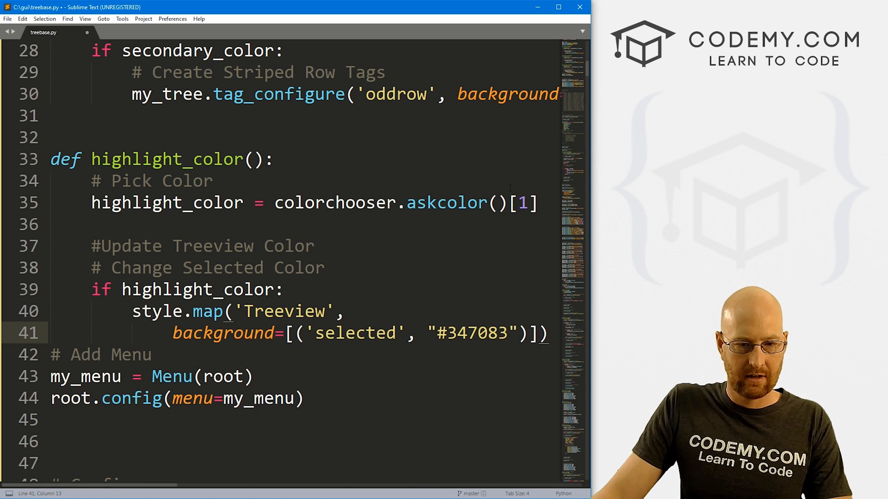
Replace the hard-coded "#347083" with highlight_color and save treebase.py.
double_click(470, 333)
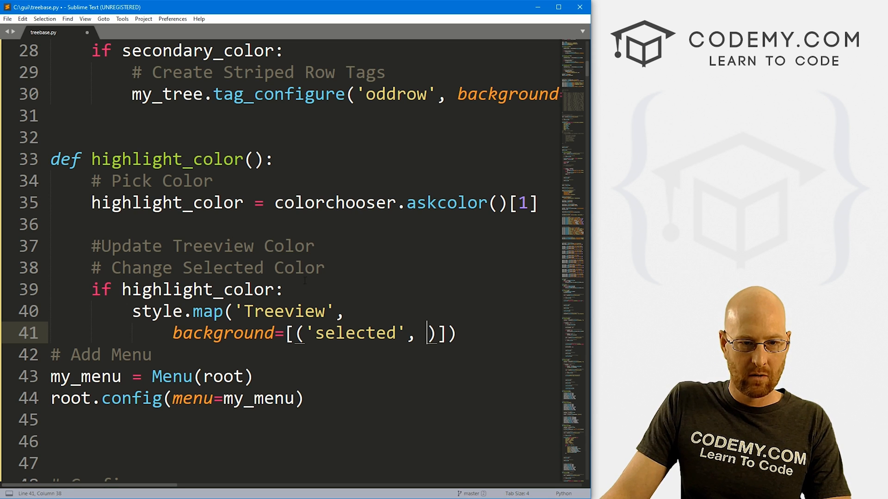
double_click(198, 289)
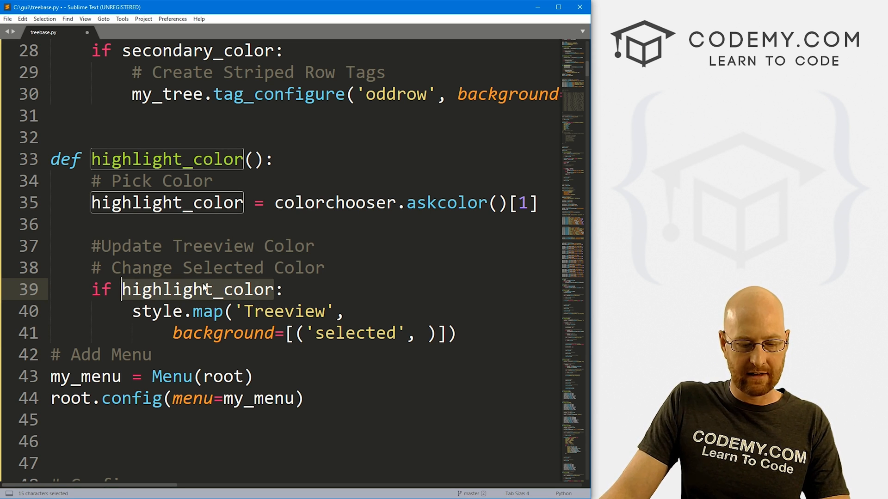
text(highlight_color)
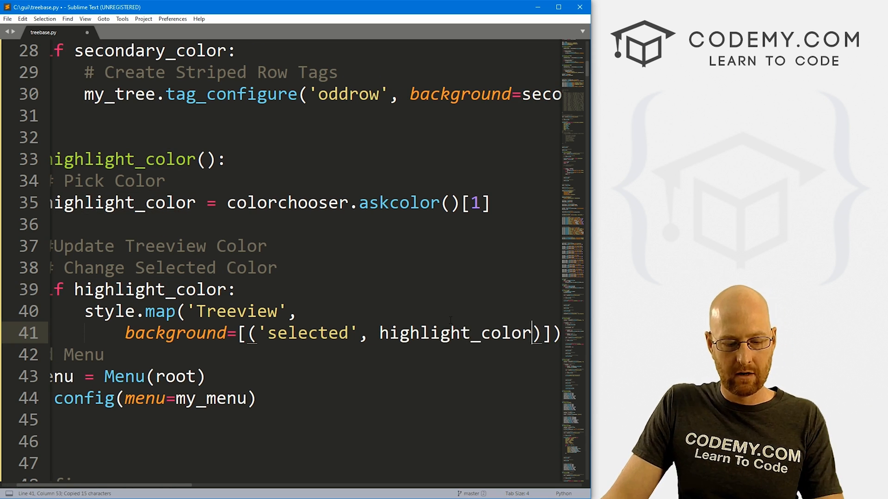
key(ctrl+s)
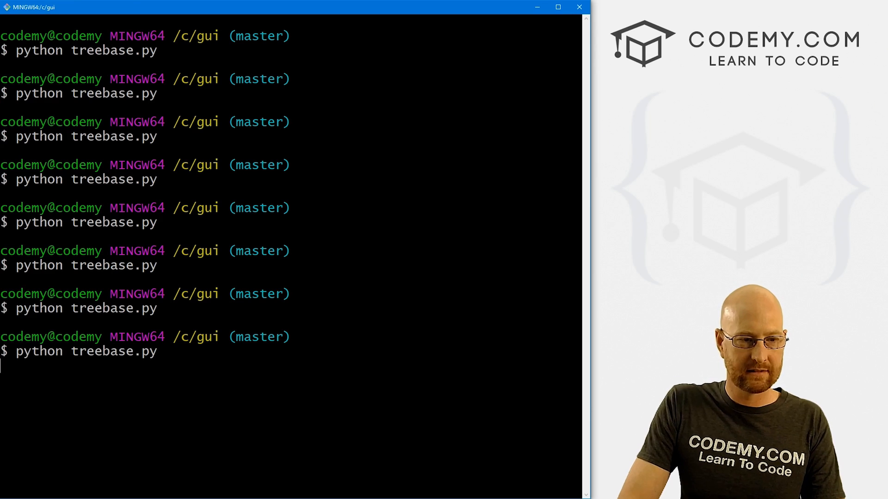
Relaunch TreeBase, set a red highlight and magenta Primary Color for even rows.
key(enter)
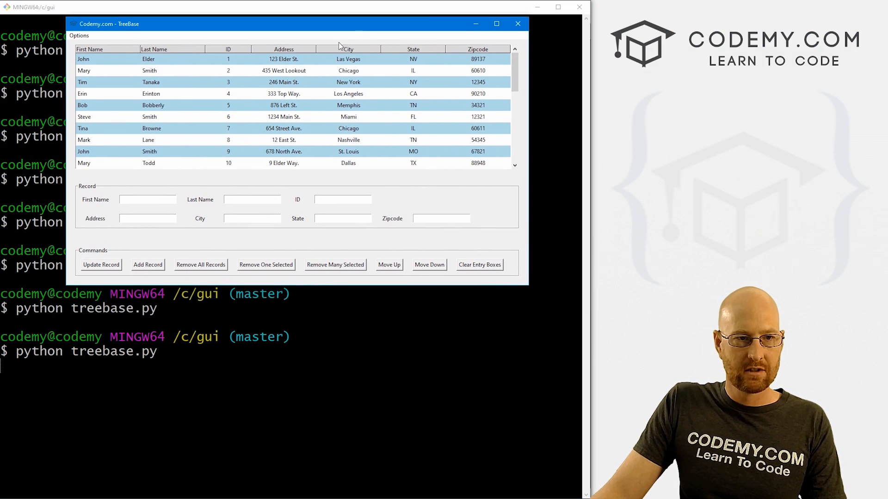
click(170, 82)
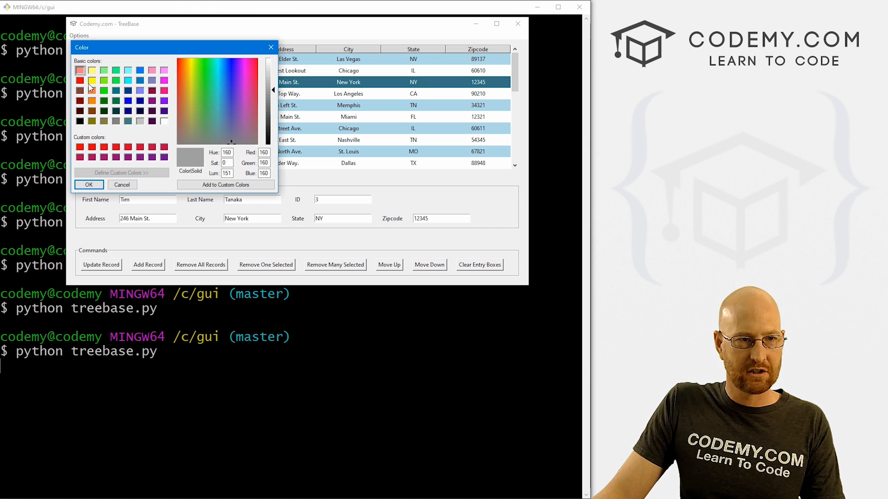
click(88, 185)
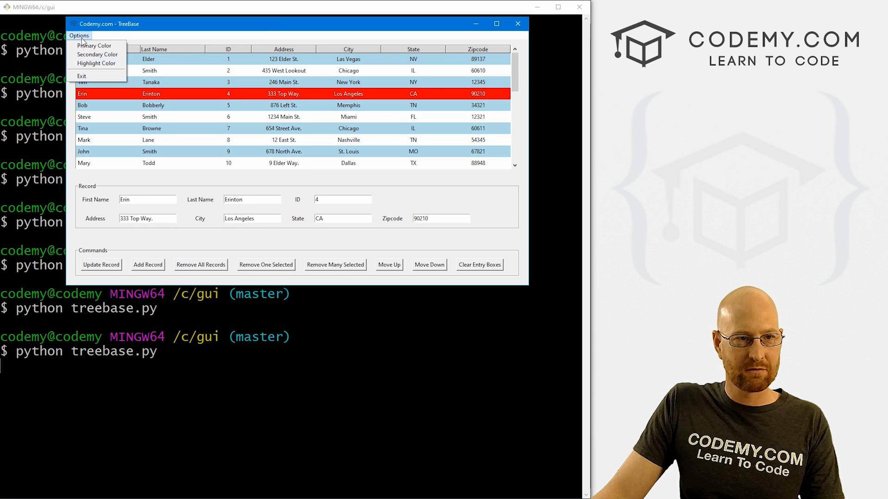
click(94, 45)
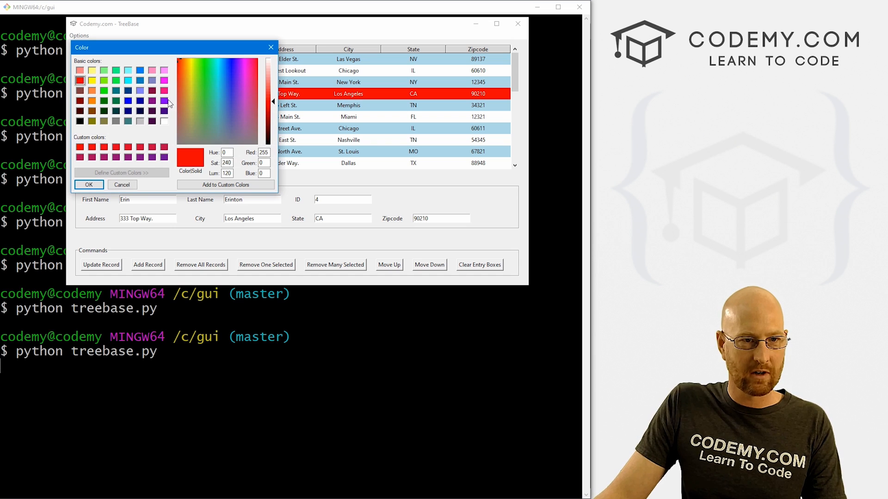
click(165, 79)
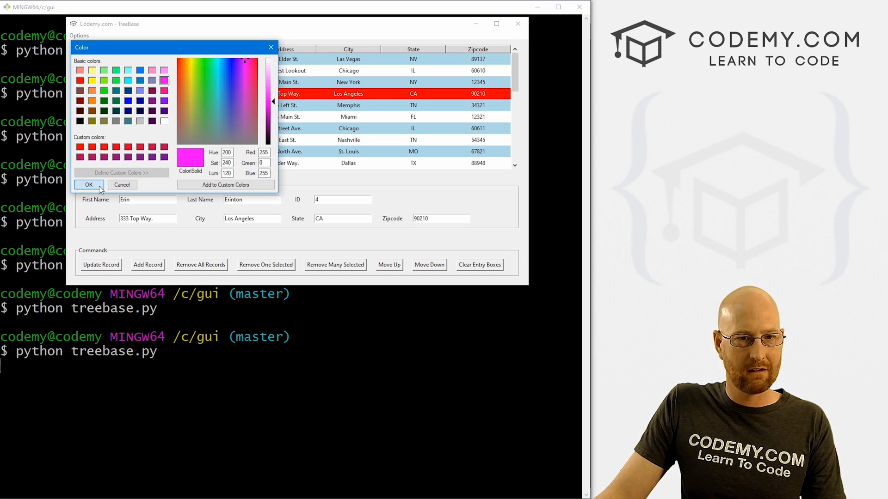
click(89, 185)
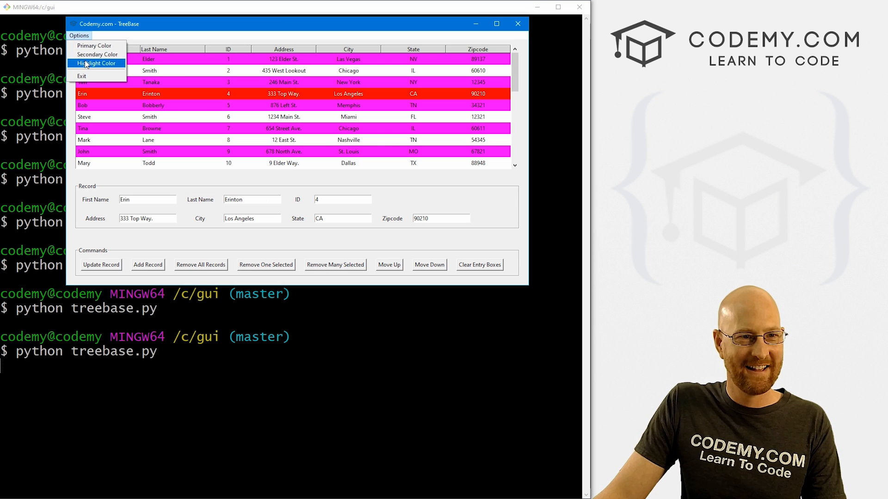
Set light pink Secondary Color and deep pink Highlight Color, then select John's record.
click(96, 63)
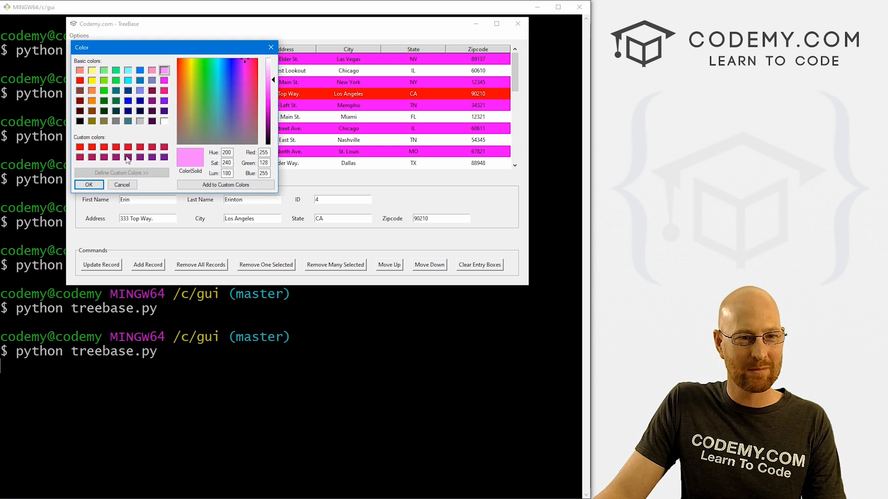
click(78, 36)
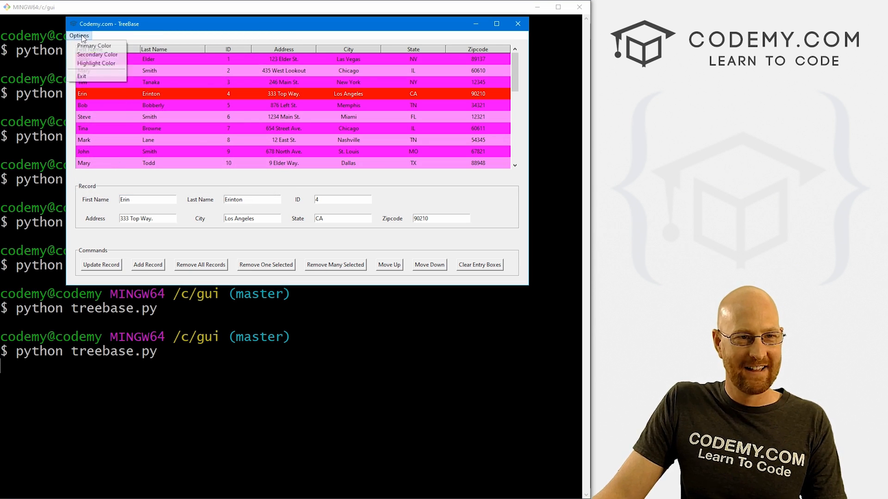
click(96, 63)
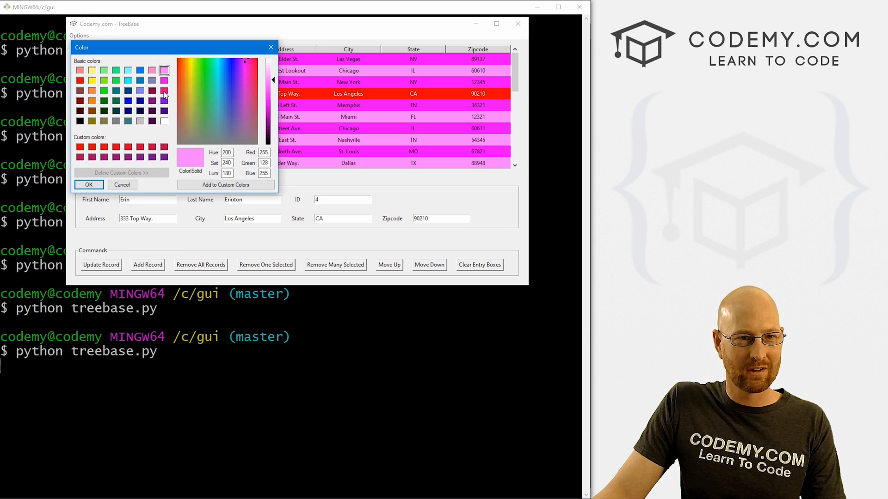
click(89, 185)
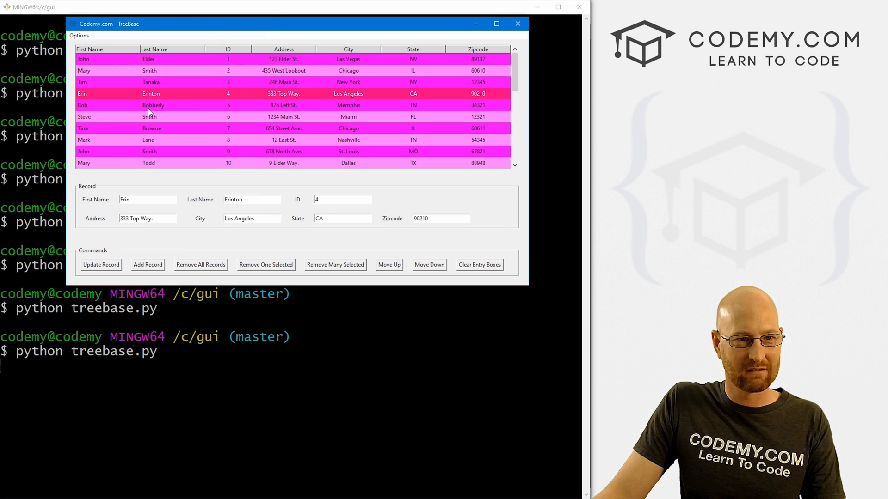
click(153, 106)
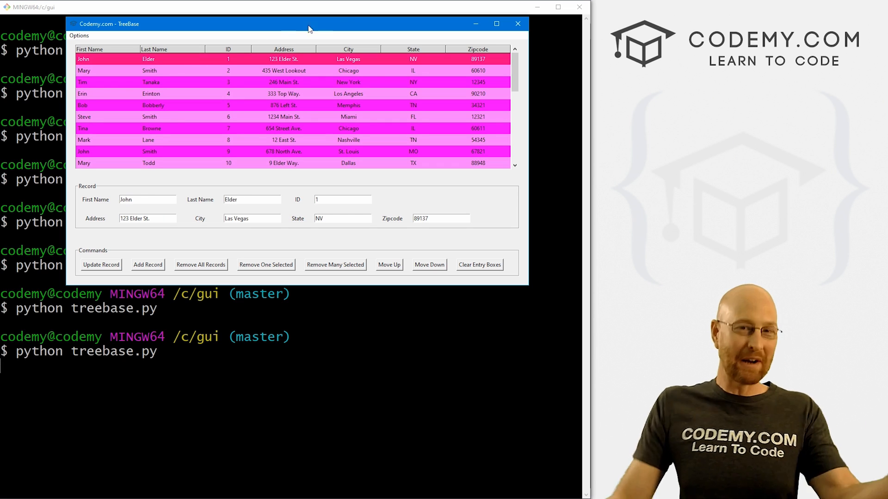
mouse_move(455, 47)
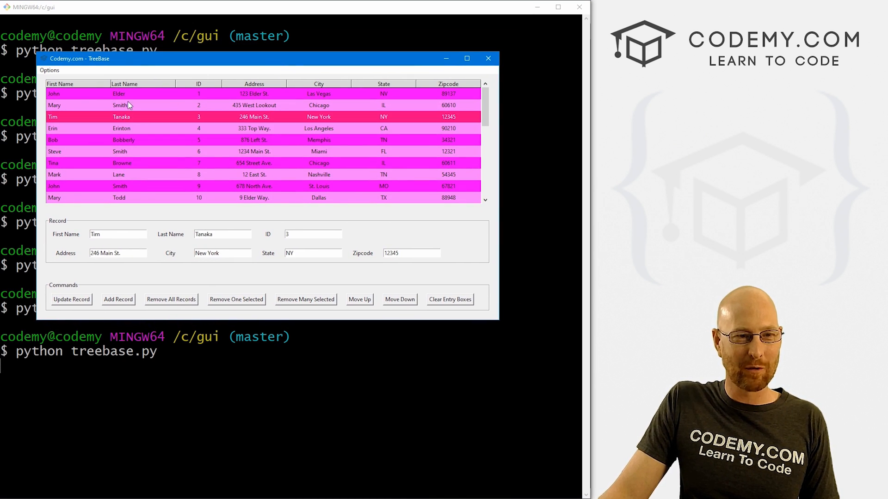
Select Mary's record, move Erin down one row and clear the entry boxes.
click(49, 69)
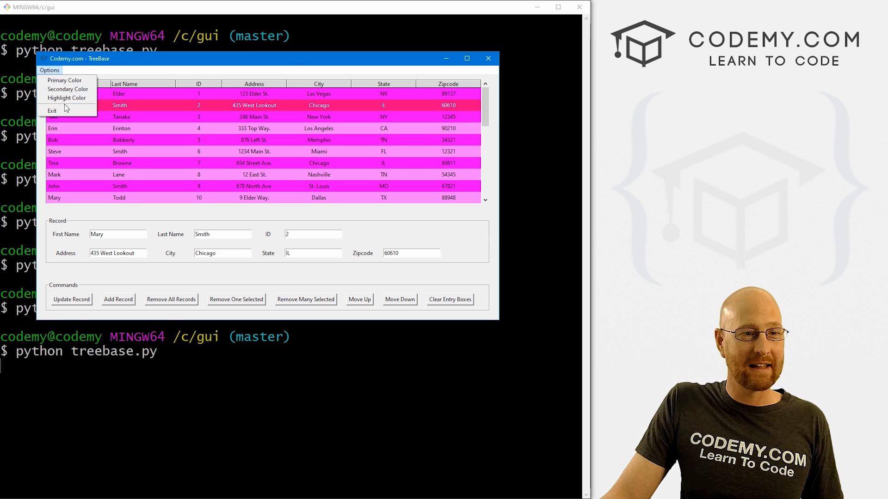
mouse_move(83, 123)
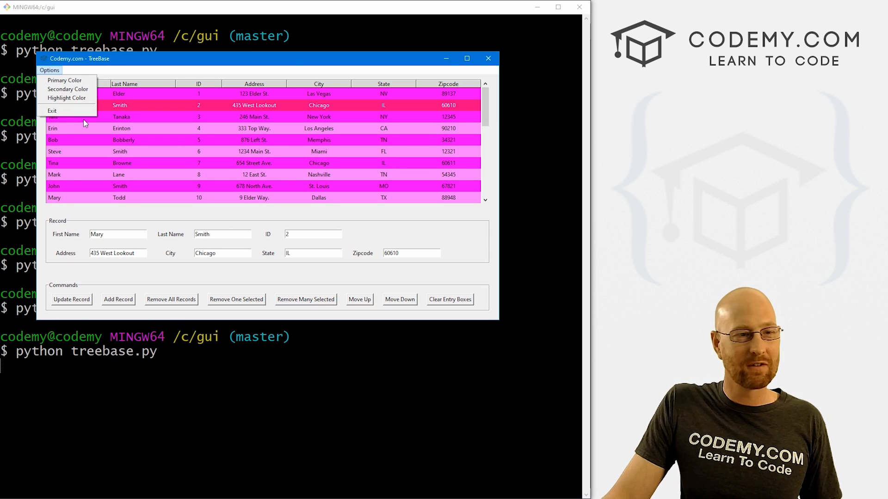
mouse_move(67, 89)
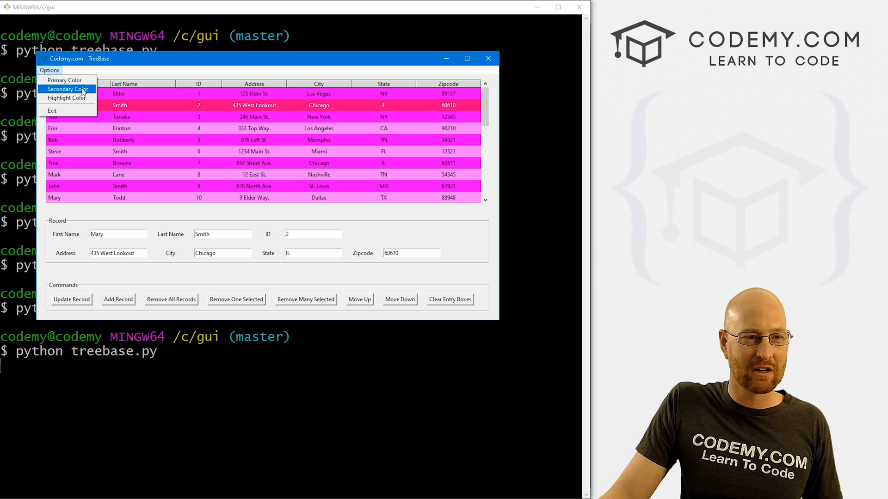
mouse_move(52, 68)
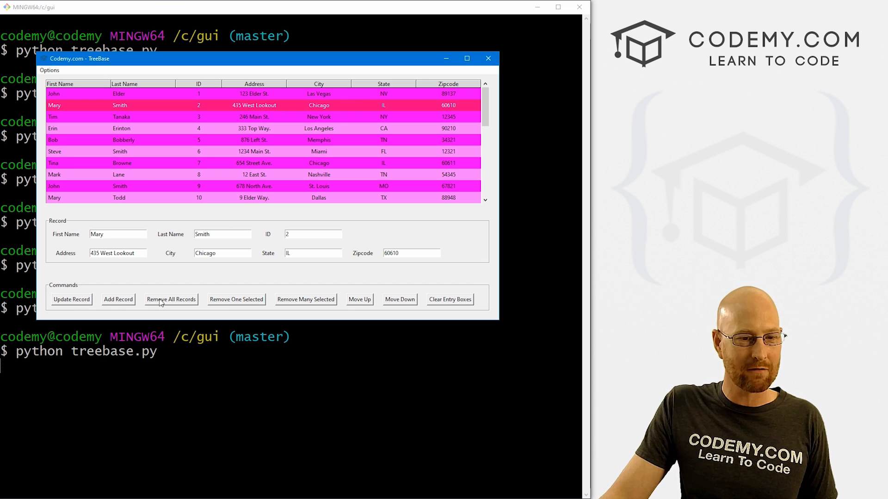
mouse_move(252, 306)
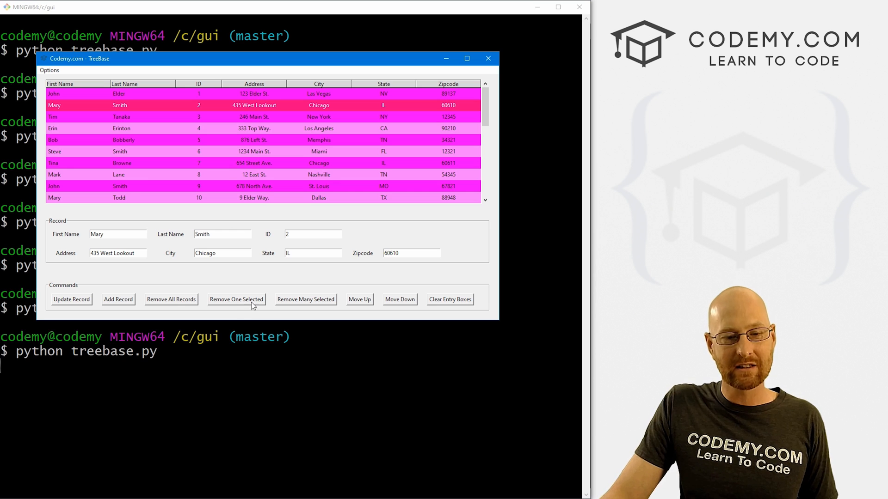
mouse_move(236, 131)
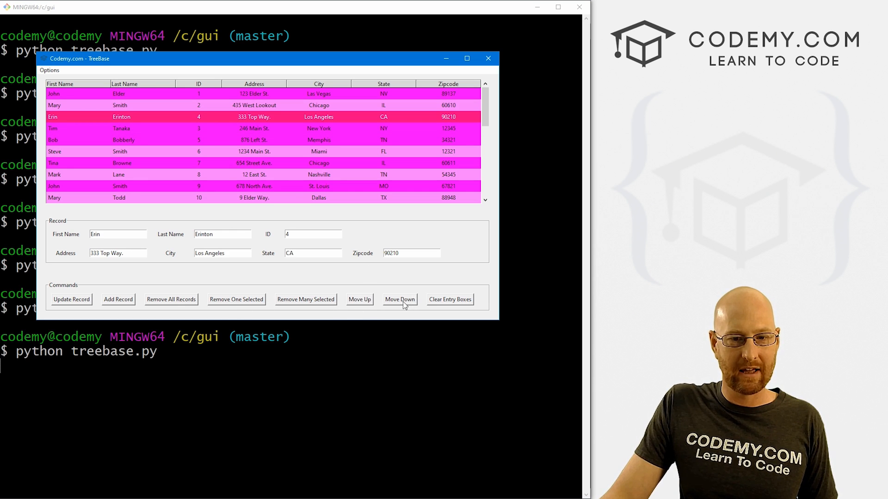
click(399, 299)
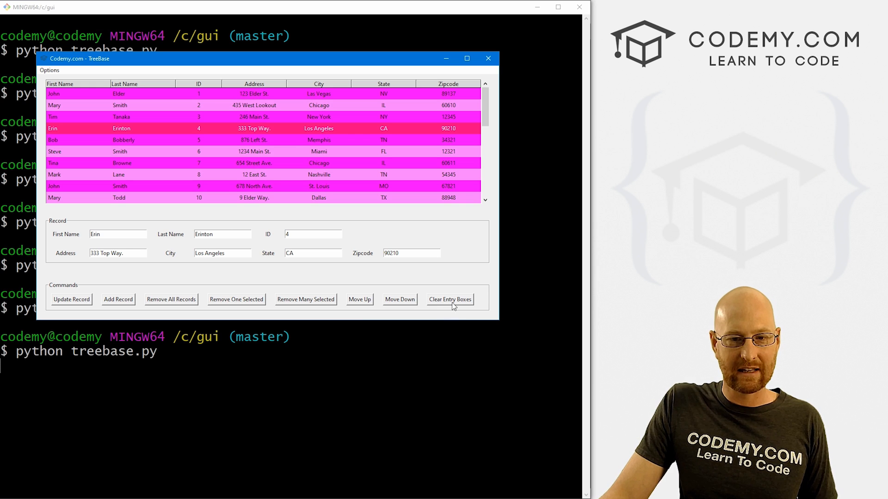
click(449, 298)
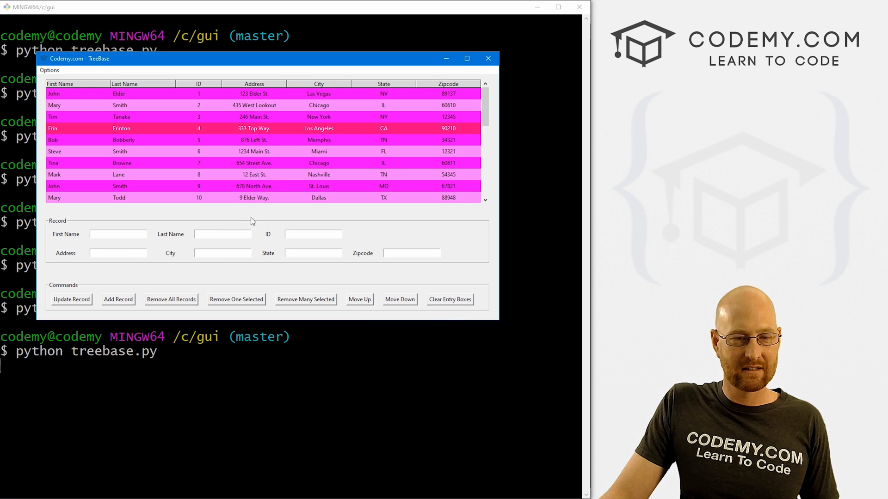